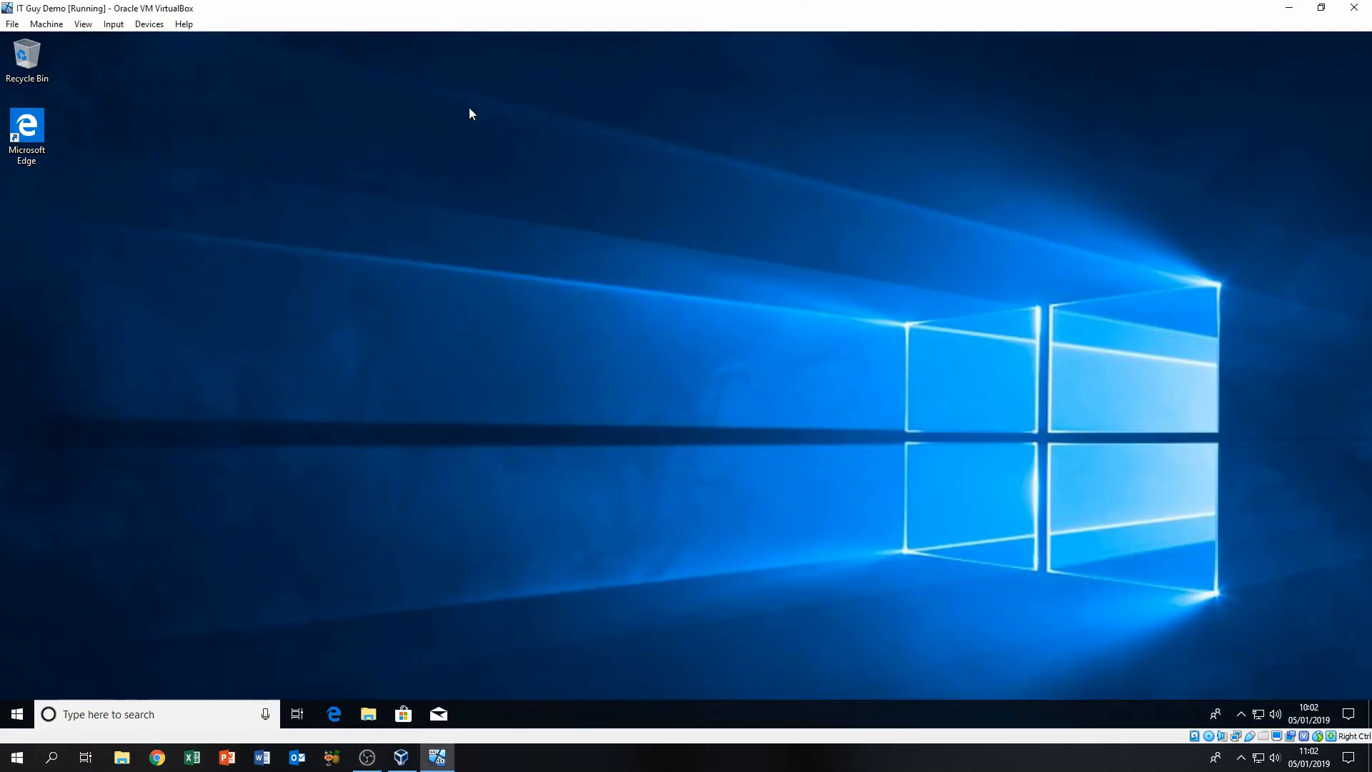
pyautogui.moveTo(148, 25)
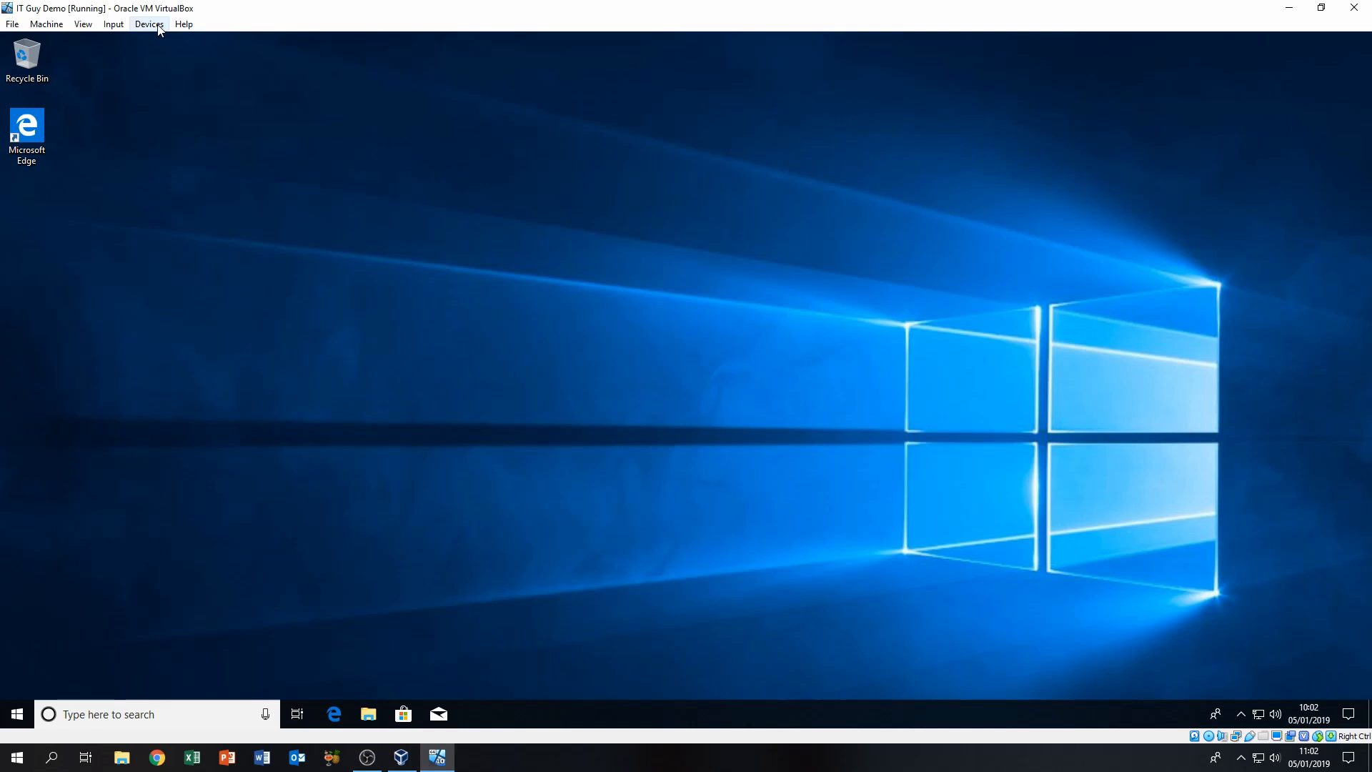
pyautogui.moveTo(147, 25)
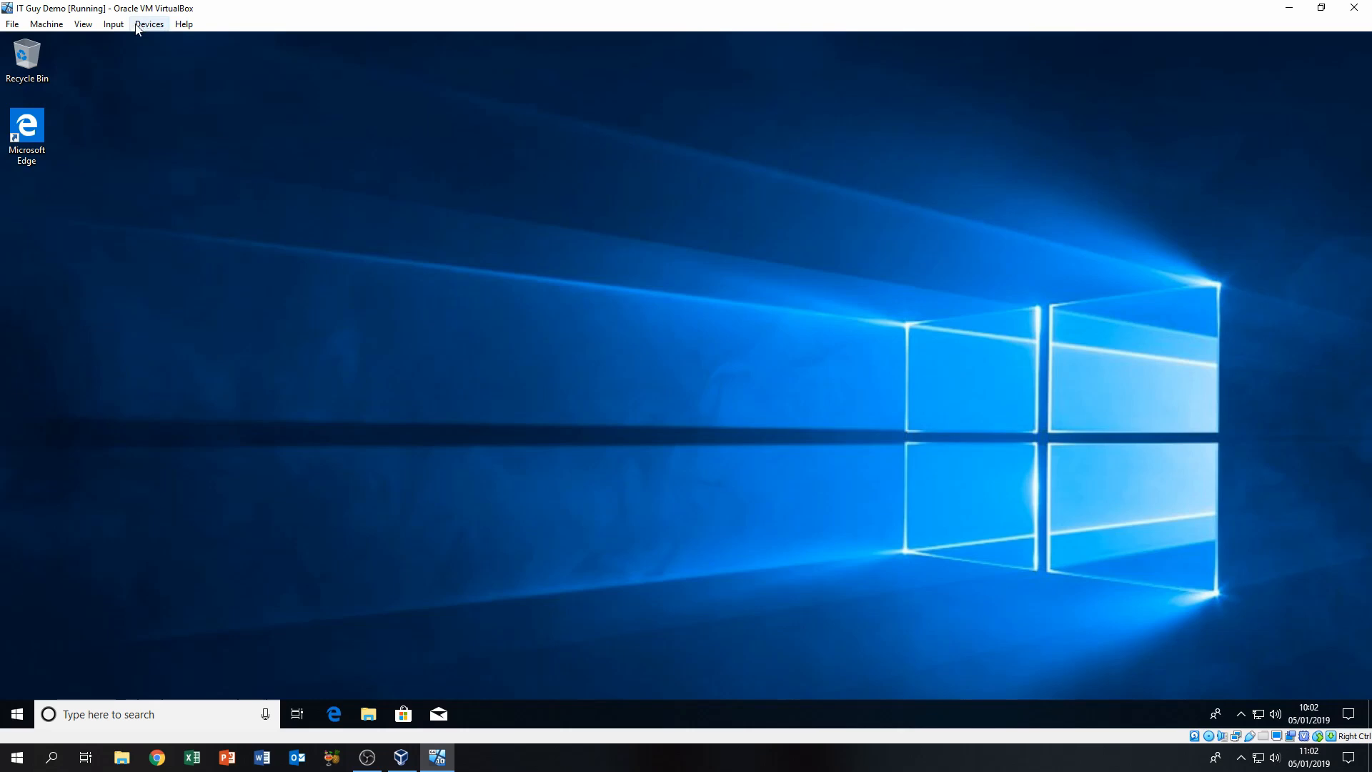
pyautogui.moveTo(113, 24)
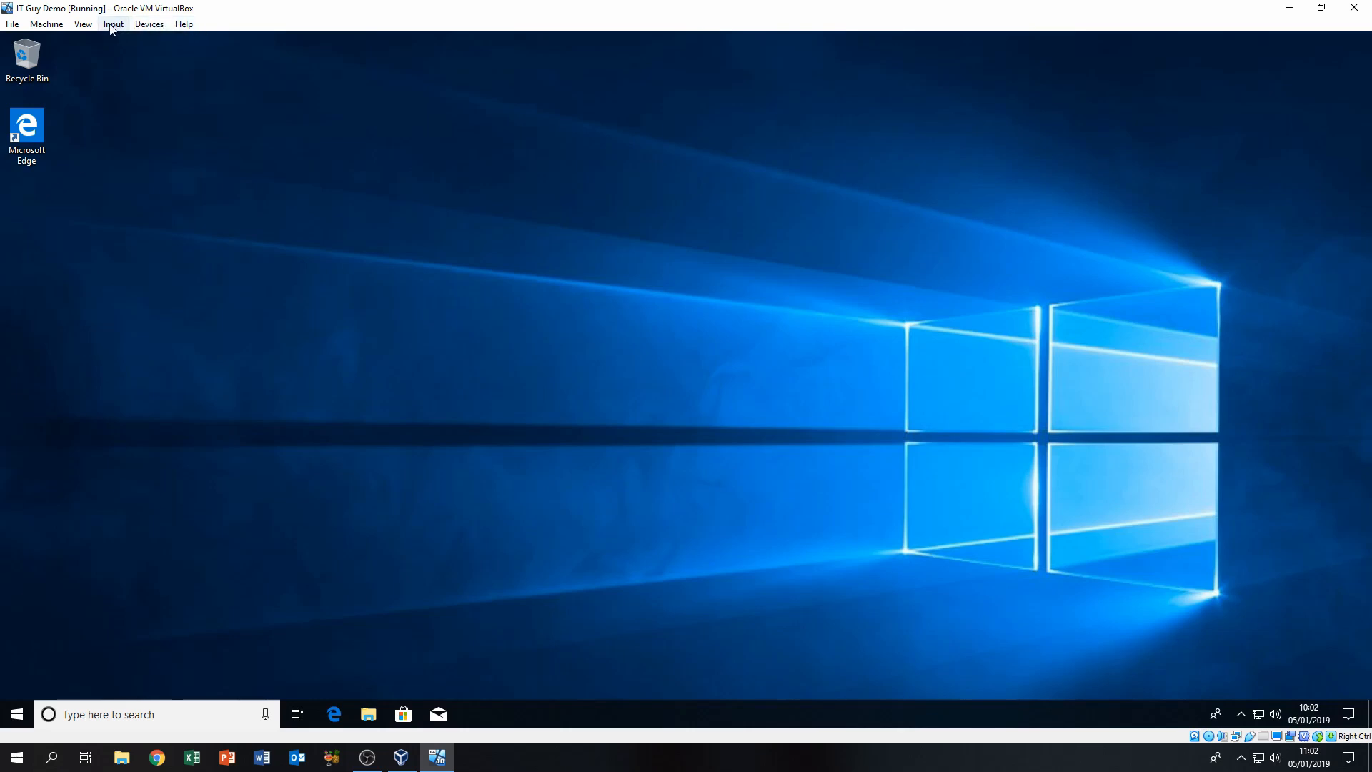
pyautogui.moveTo(300, 154)
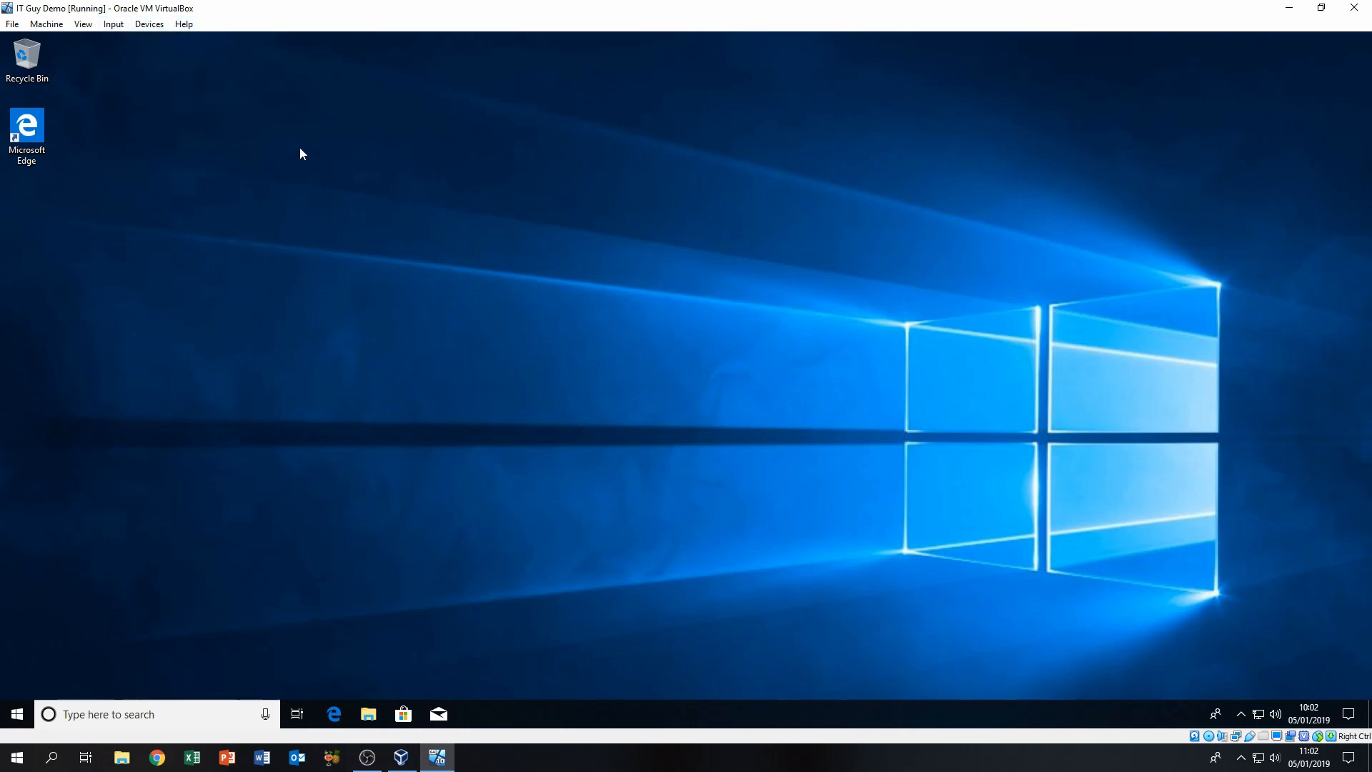
pyautogui.moveTo(135, 40)
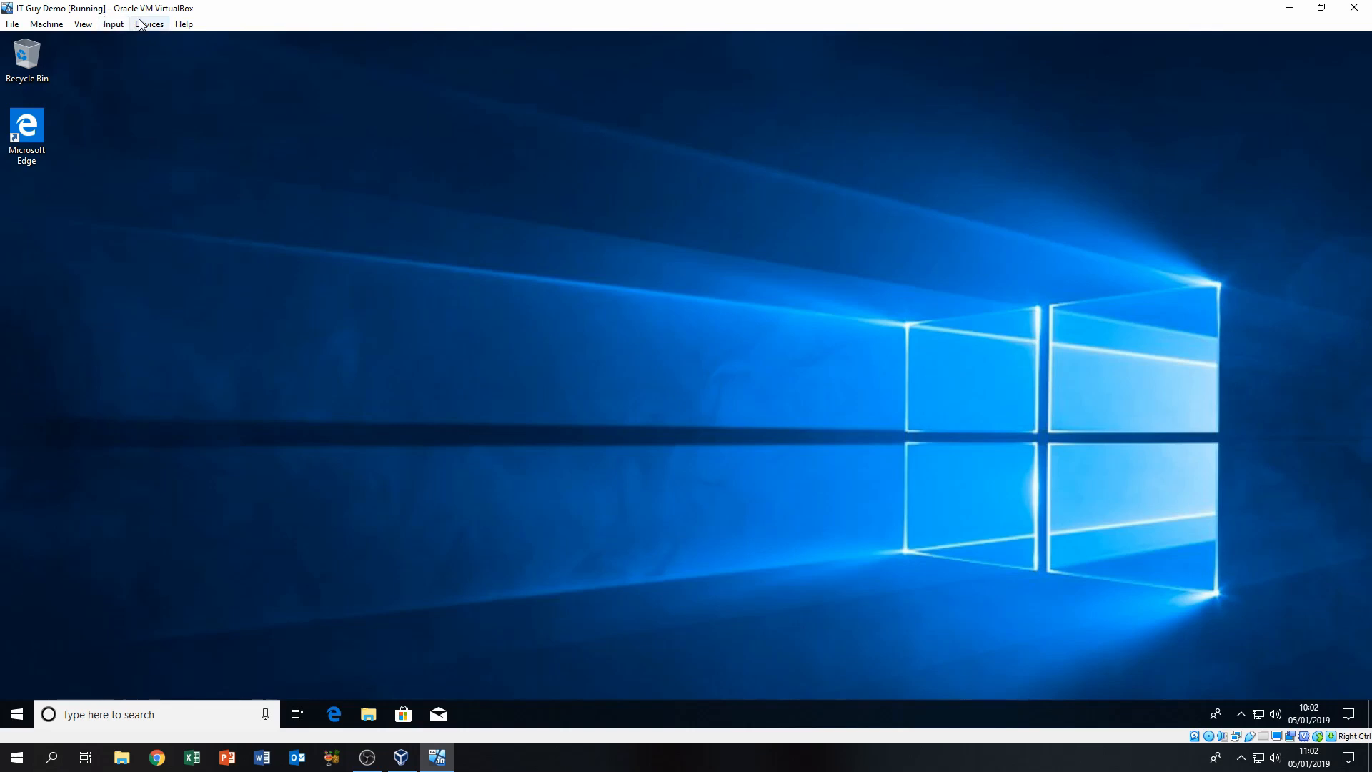
pyautogui.moveTo(143, 35)
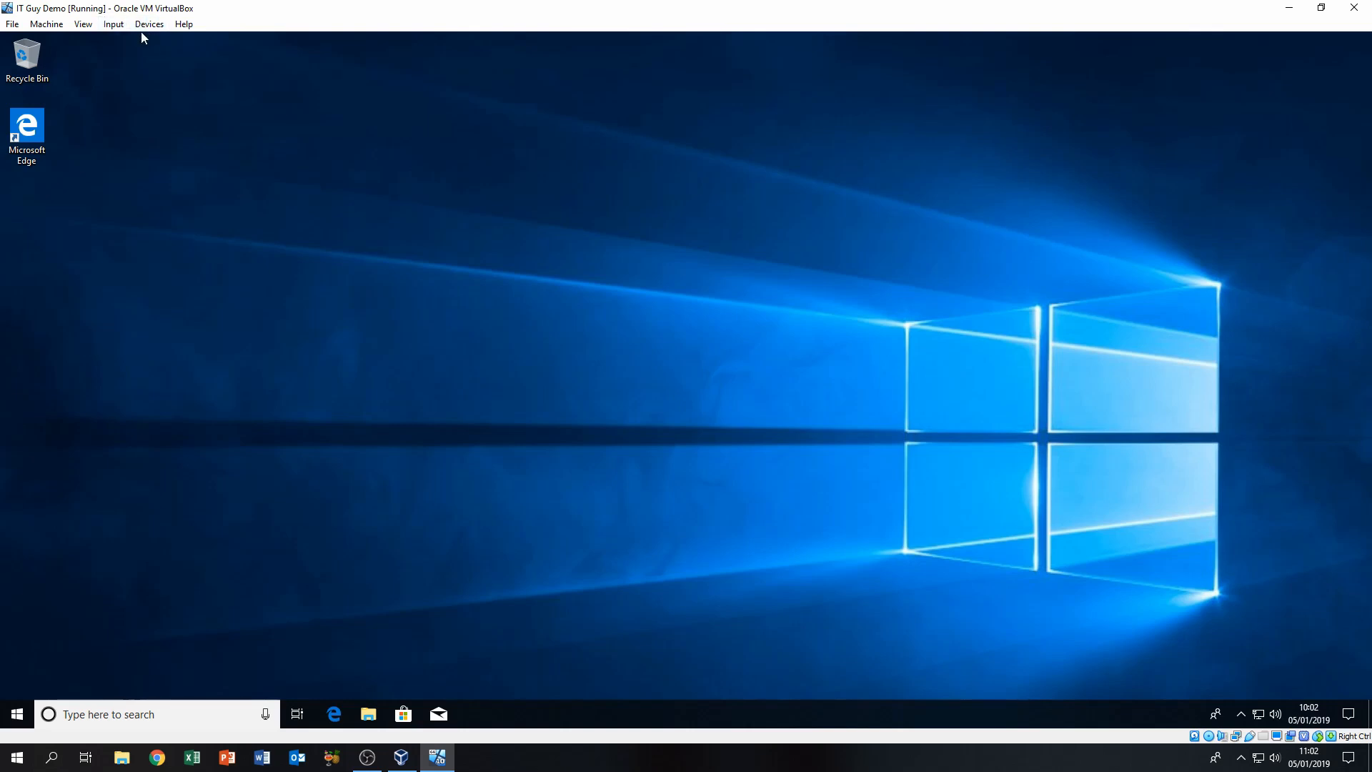
# - Glance at the VM's Devices menu, then close the host USB Drive (H:) window of DSC videos
pyautogui.click(149, 24)
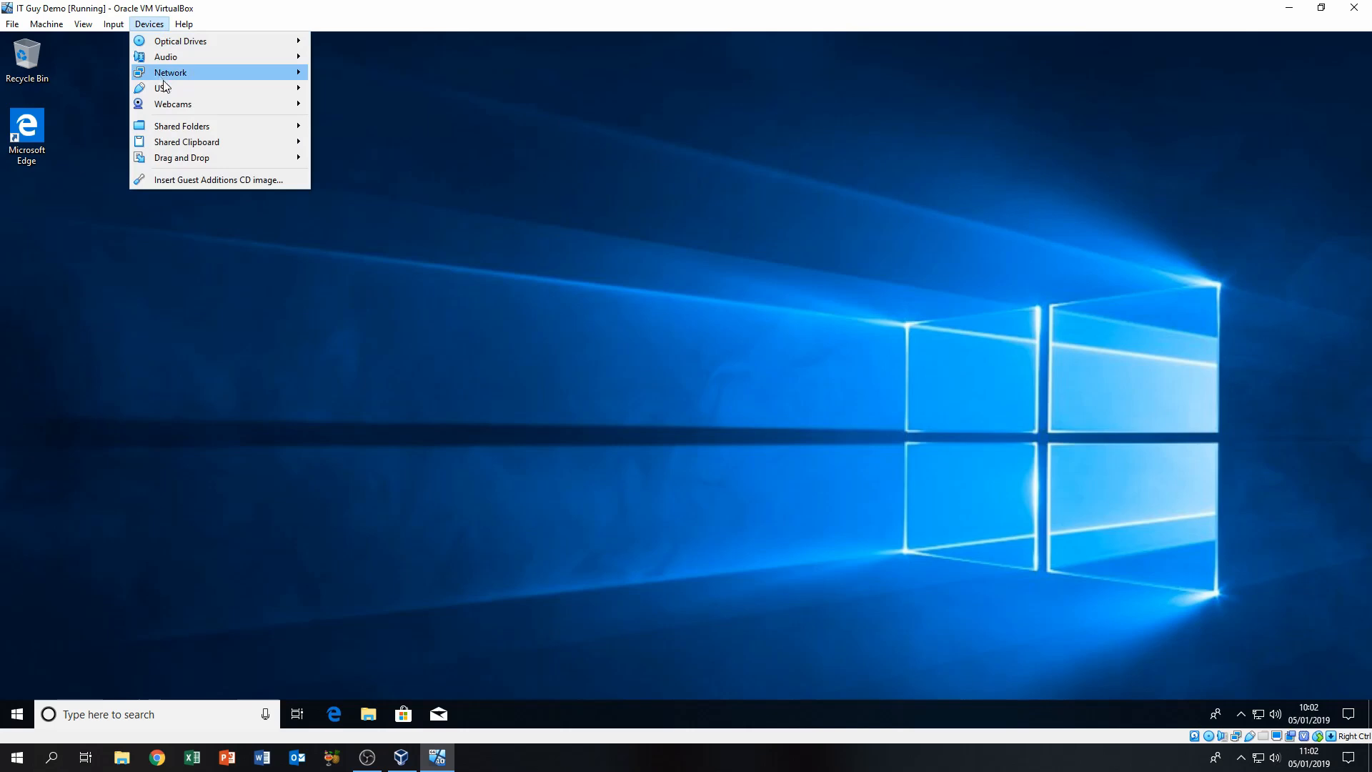
pyautogui.click(147, 24)
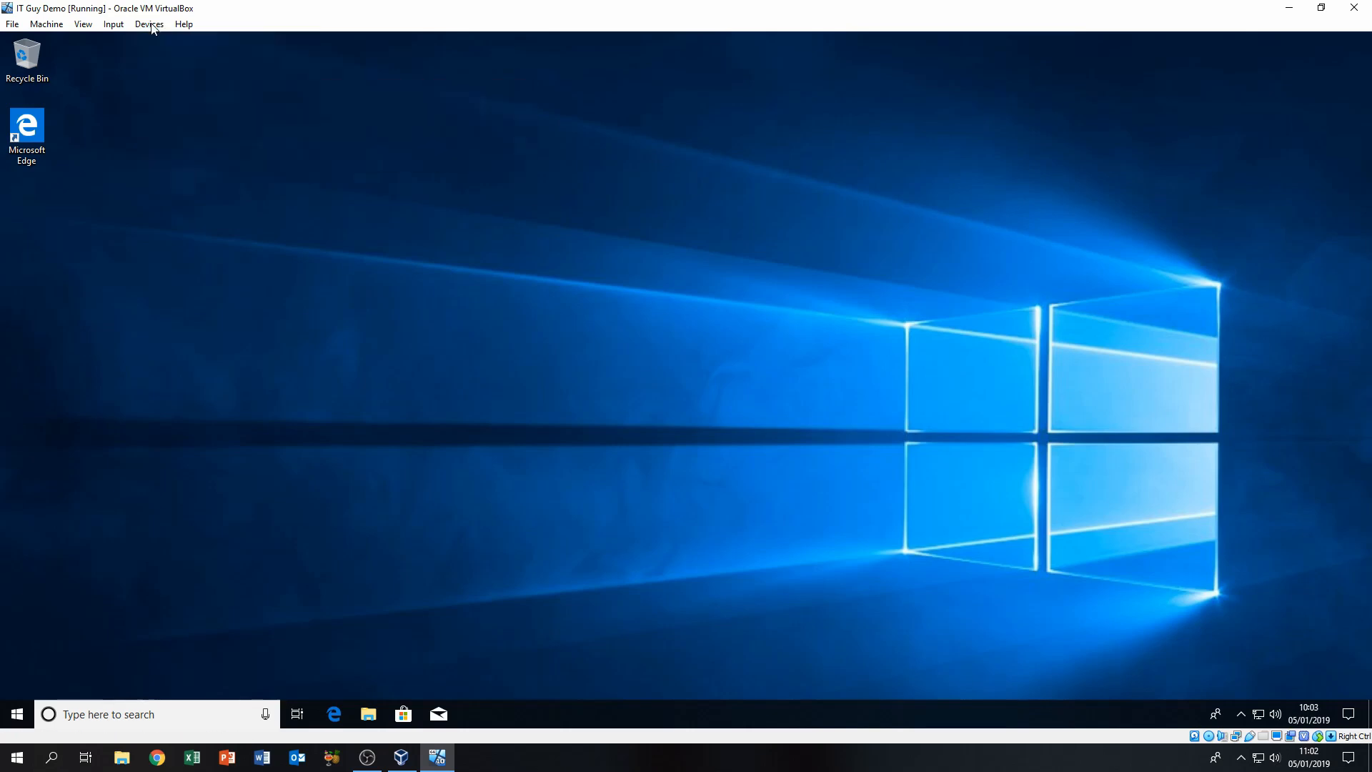
pyautogui.moveTo(293, 26)
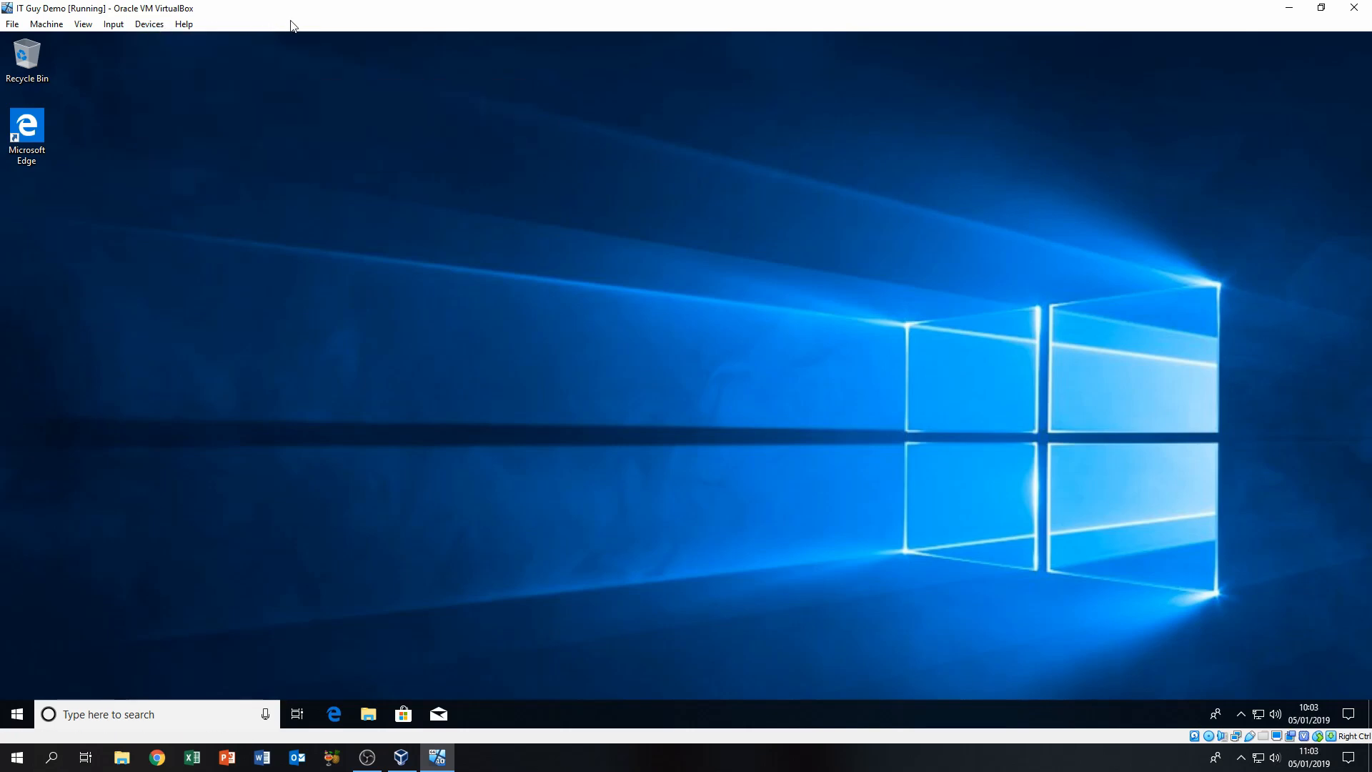
pyautogui.moveTo(215, 60)
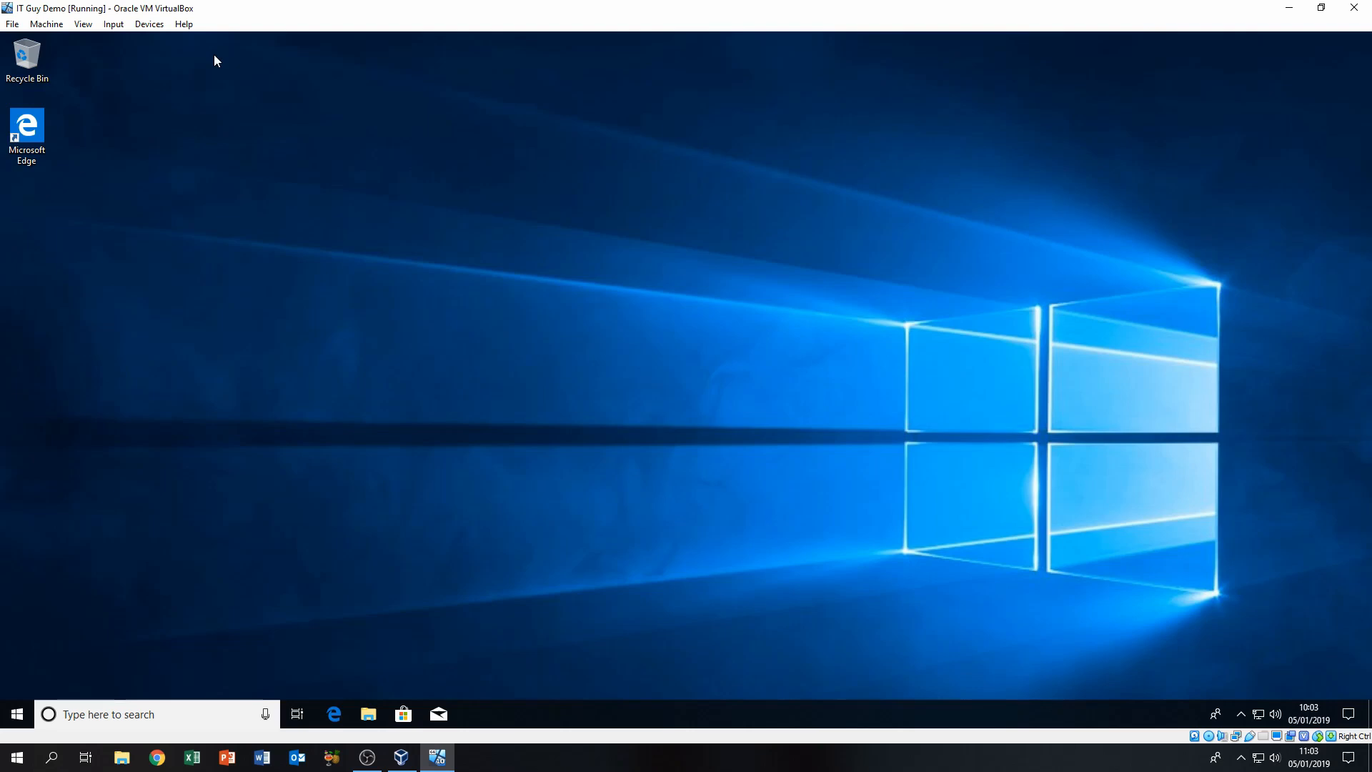
pyautogui.moveTo(200, 50)
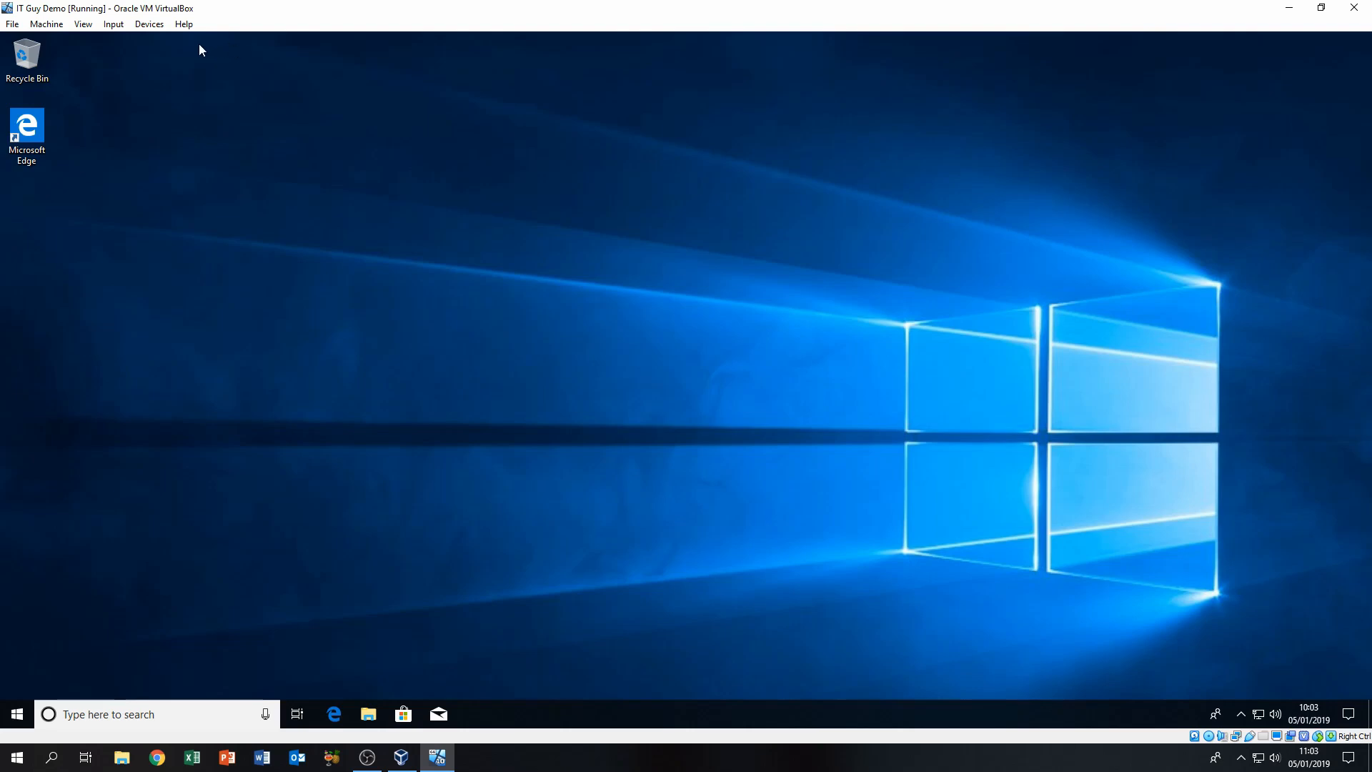
pyautogui.moveTo(453, 279)
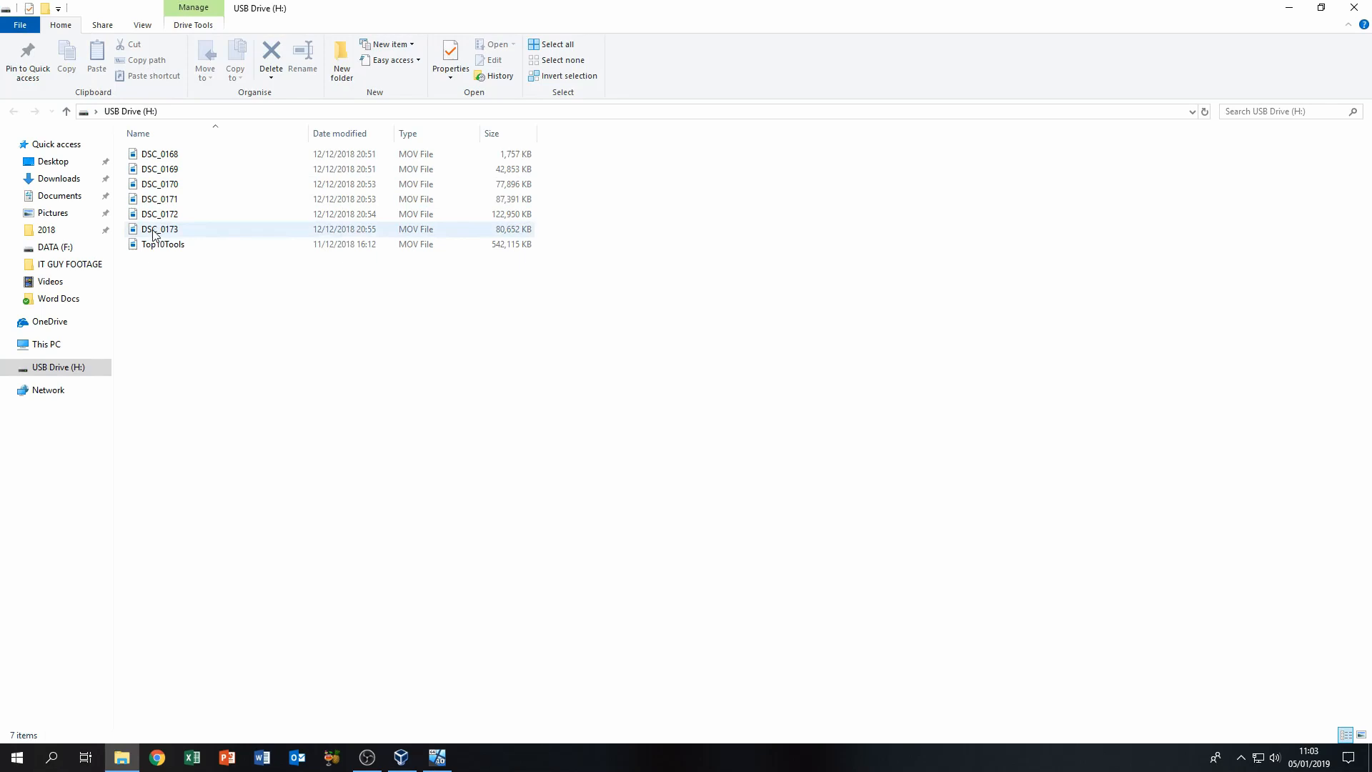
pyautogui.click(159, 169)
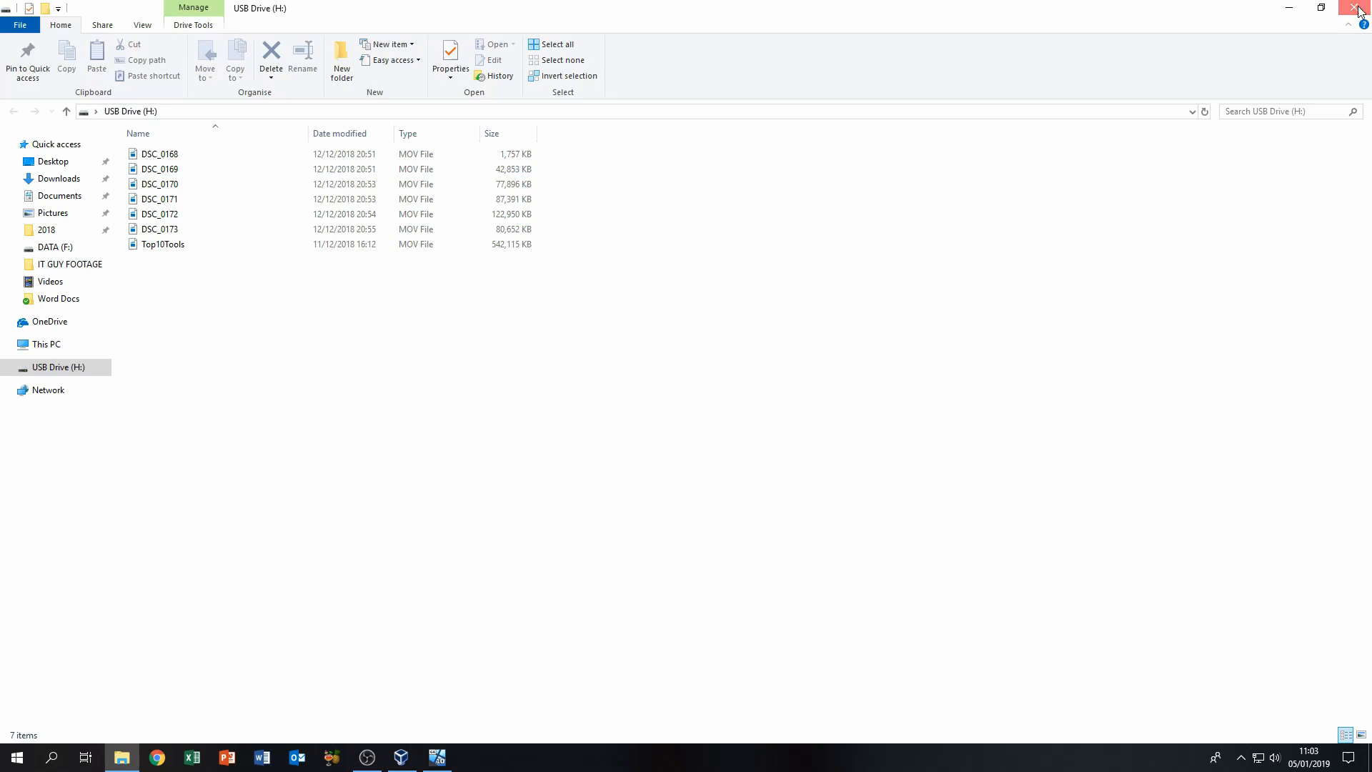
pyautogui.click(1362, 8)
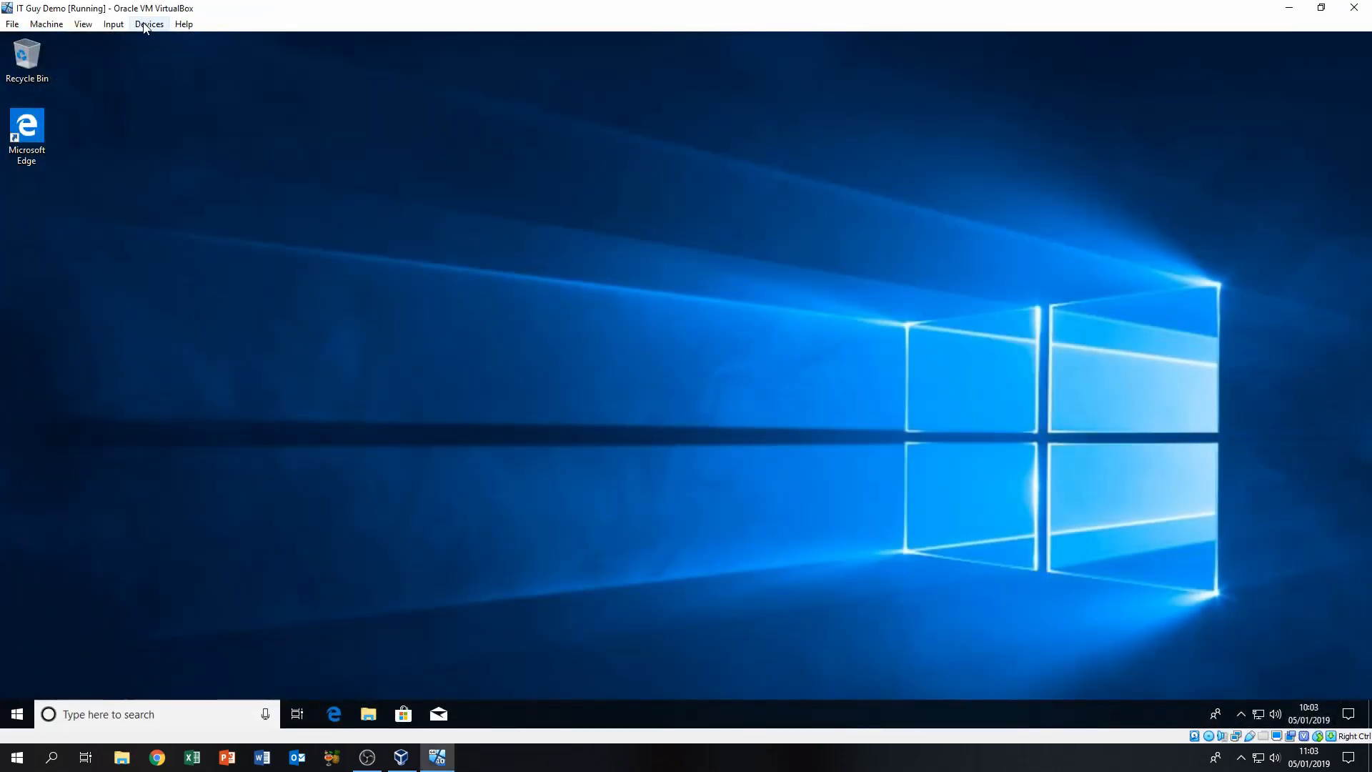
# - Pass the Kingston DataTraveler 2.0 [0100] through to the VM via Devices > USB
pyautogui.click(147, 24)
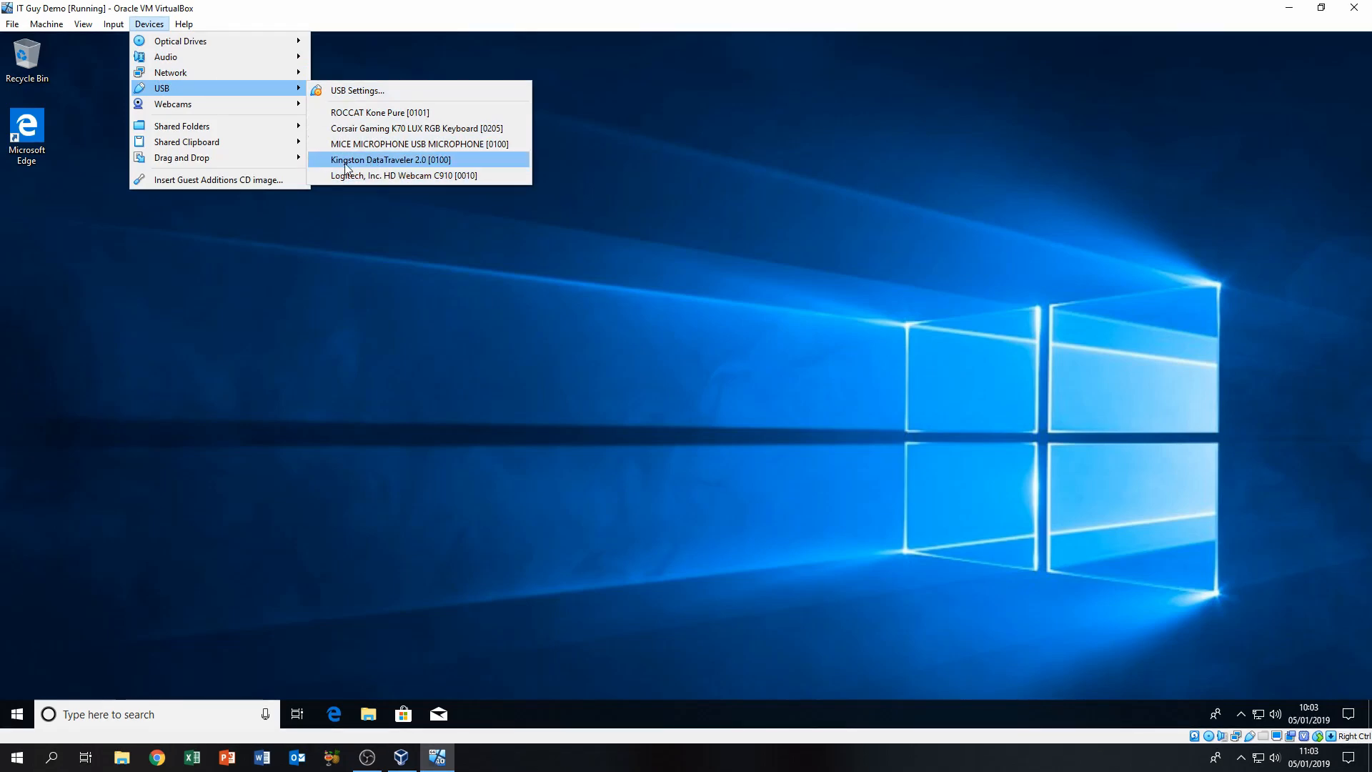
pyautogui.click(388, 158)
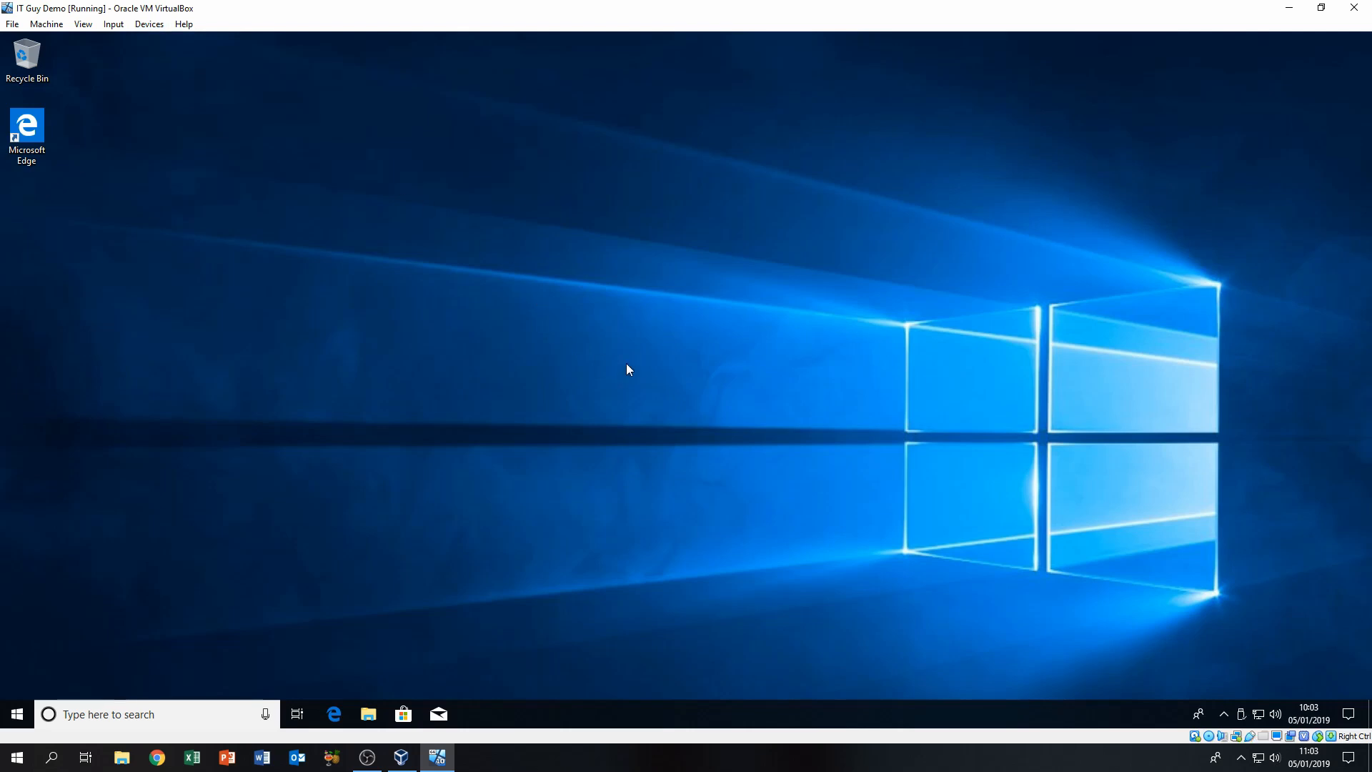
pyautogui.moveTo(944, 583)
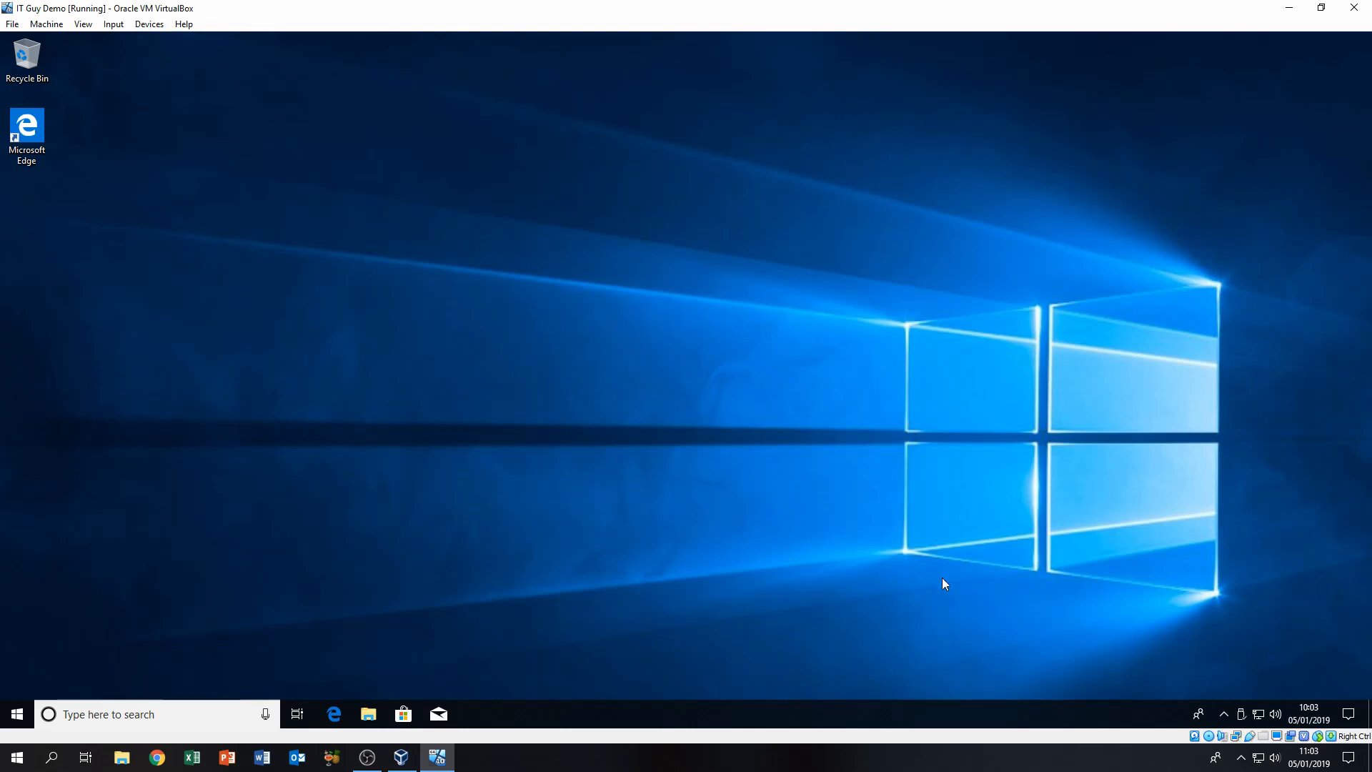
pyautogui.moveTo(442, 422)
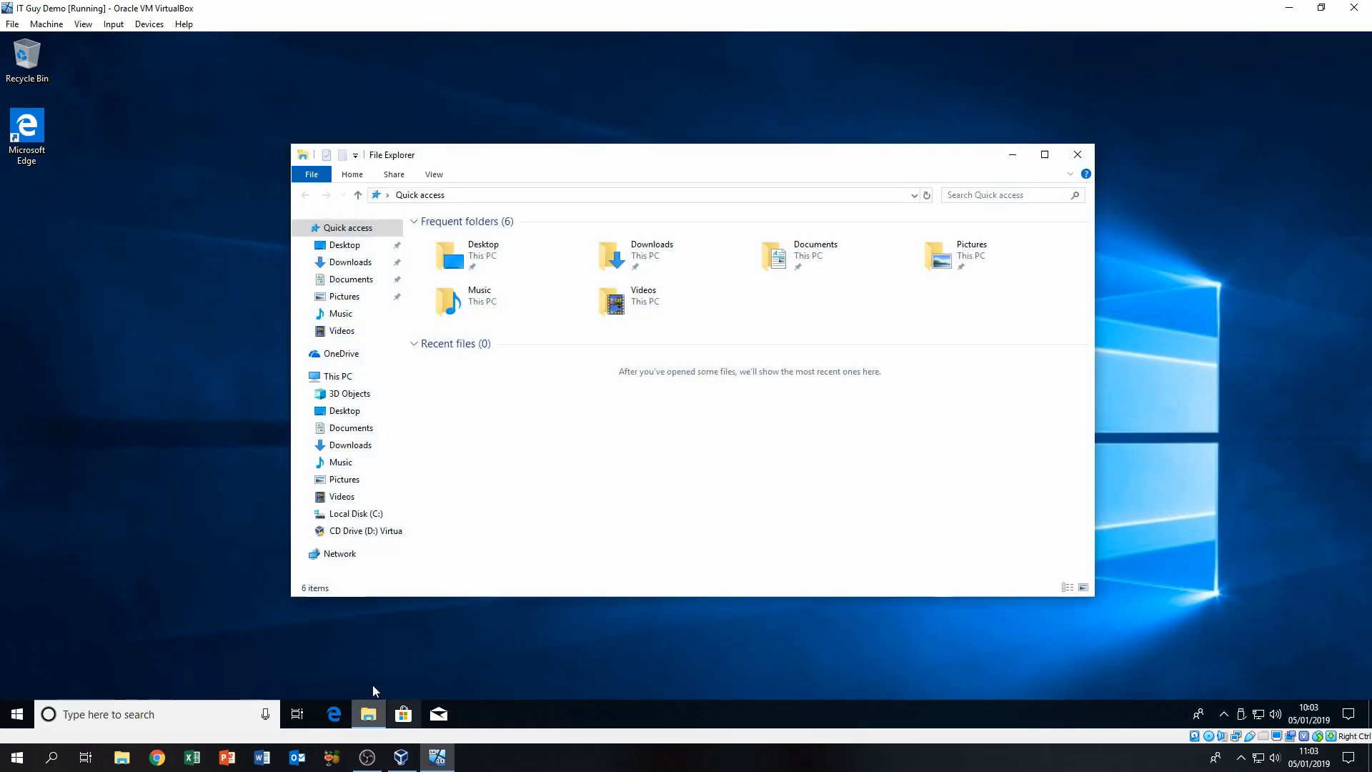
# - Show This PC in the guest, listing only Local Disk (C:) and the Guest Additions CD
pyautogui.click(337, 376)
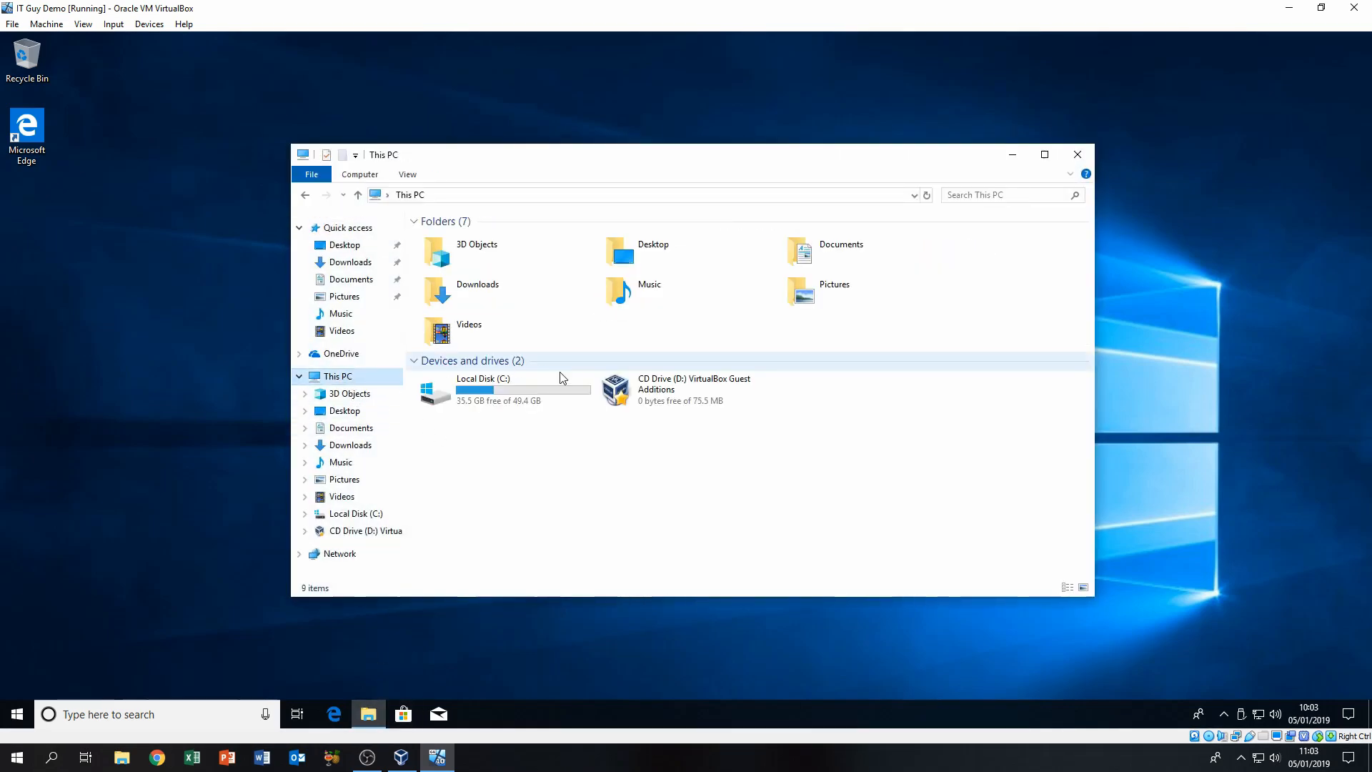
pyautogui.click(684, 389)
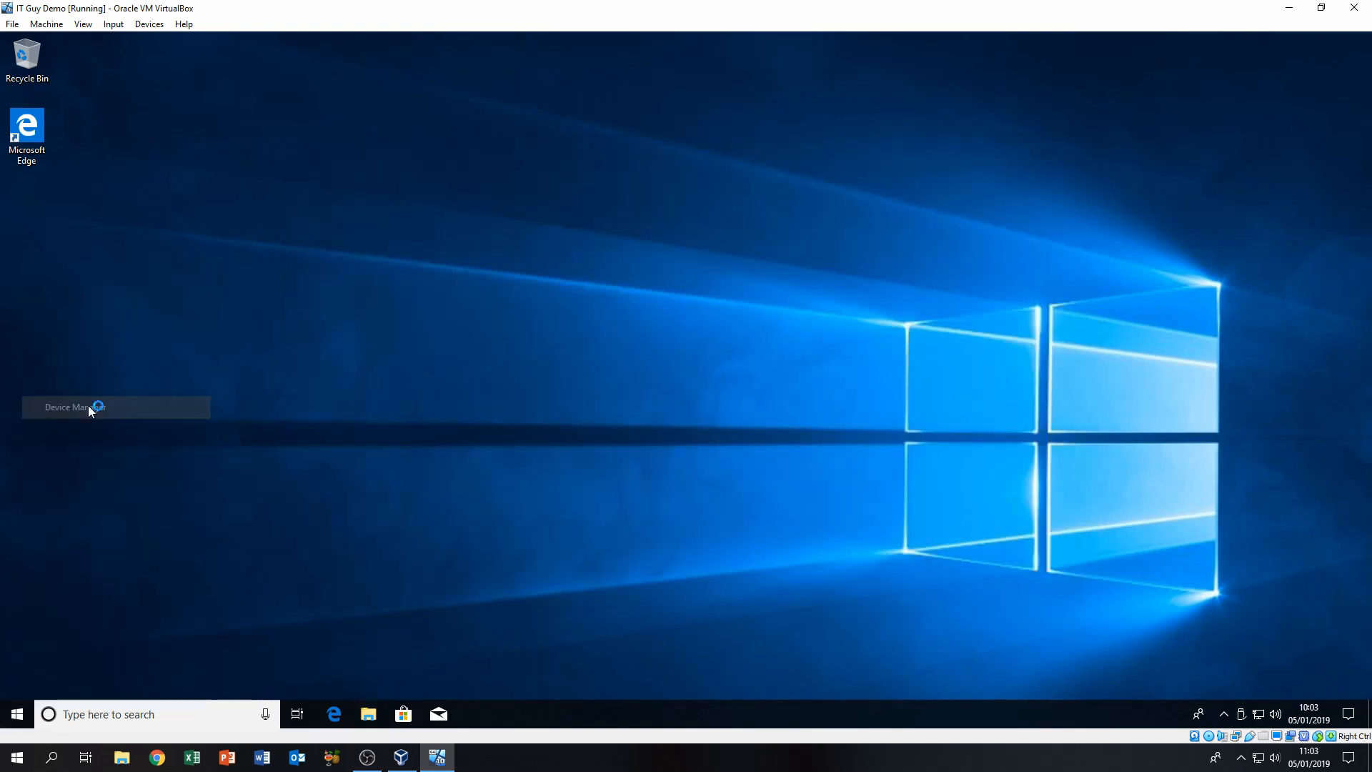
pyautogui.click(75, 407)
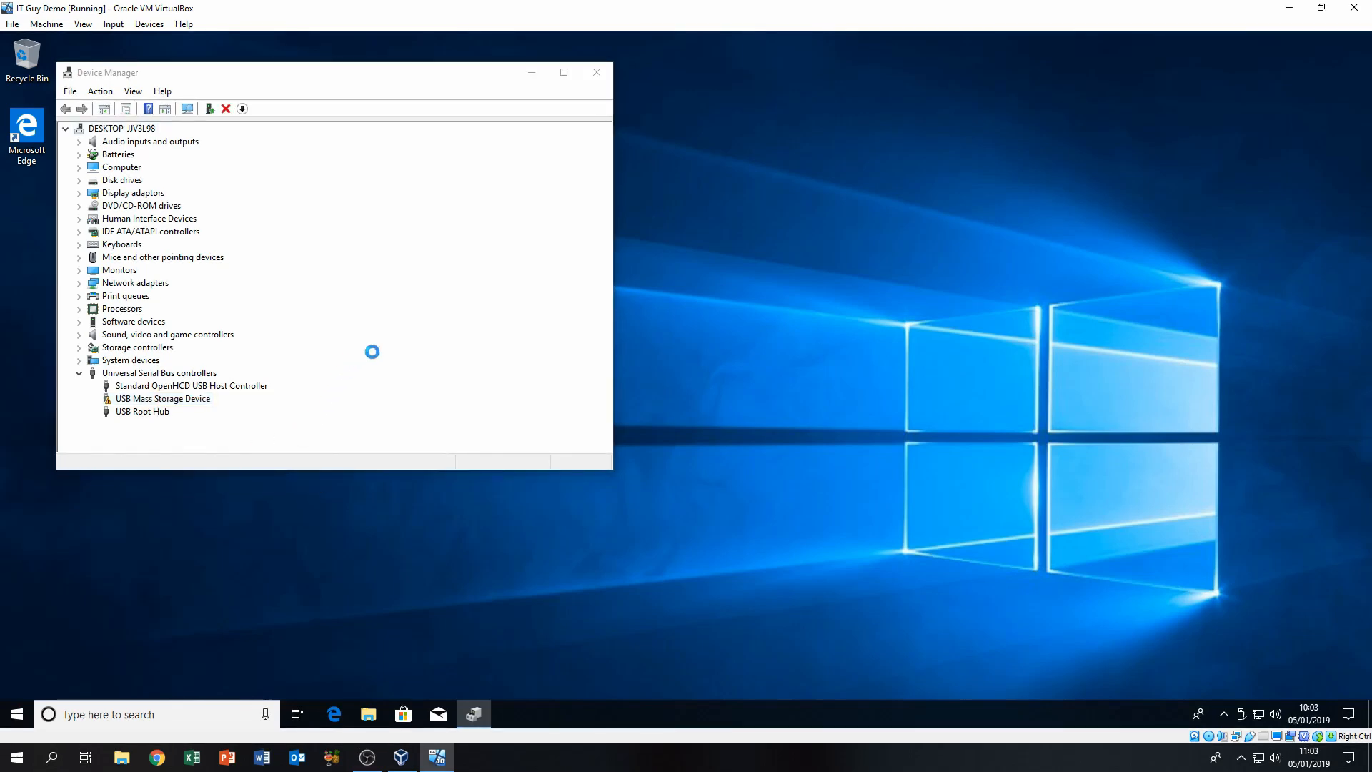
pyautogui.moveTo(325, 363)
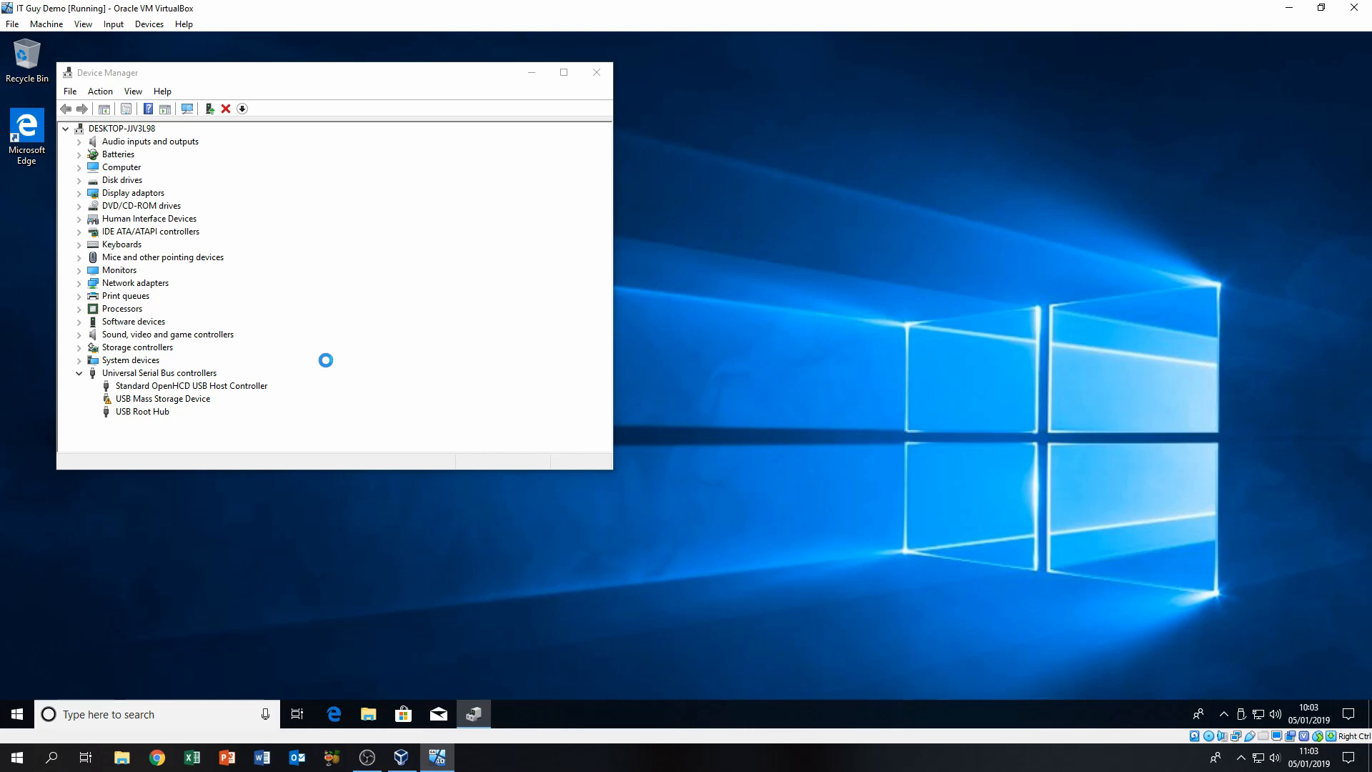
pyautogui.moveTo(178, 412)
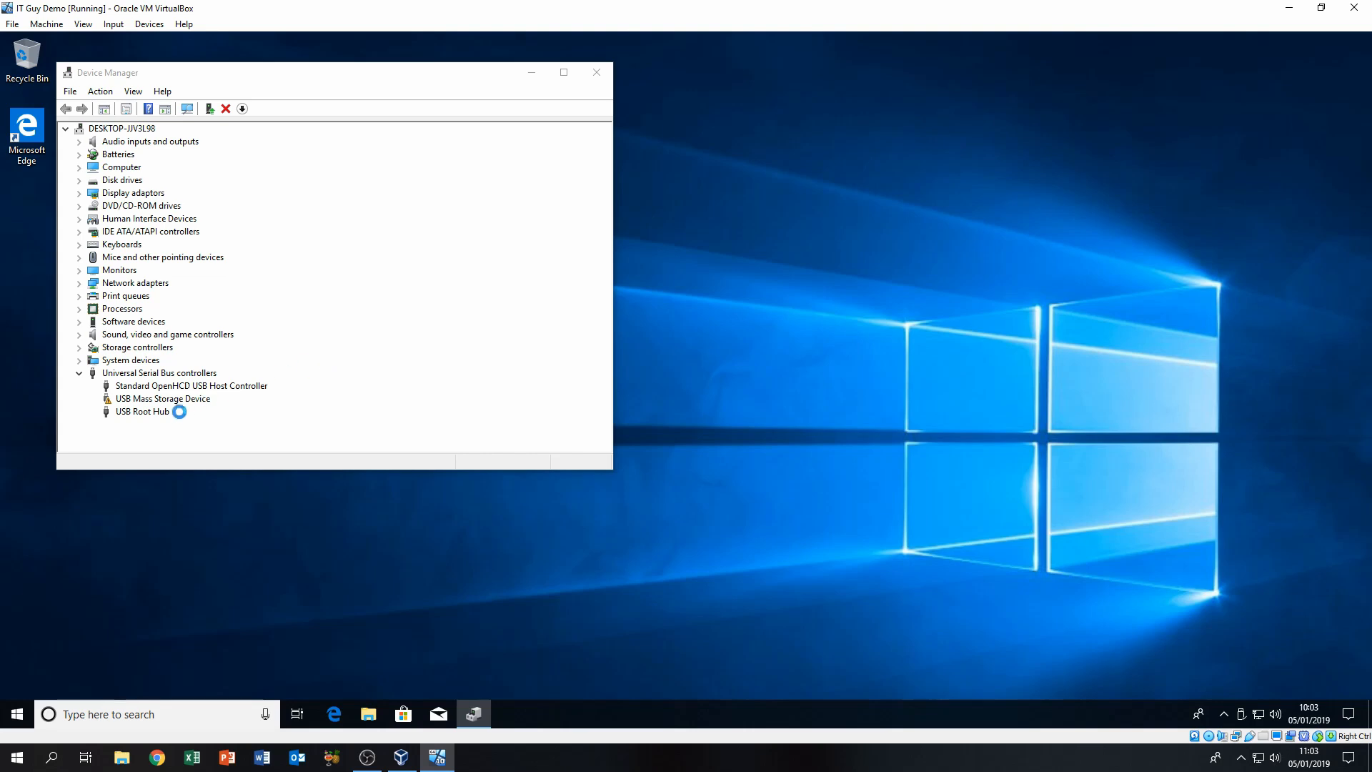
pyautogui.doubleClick(162, 398)
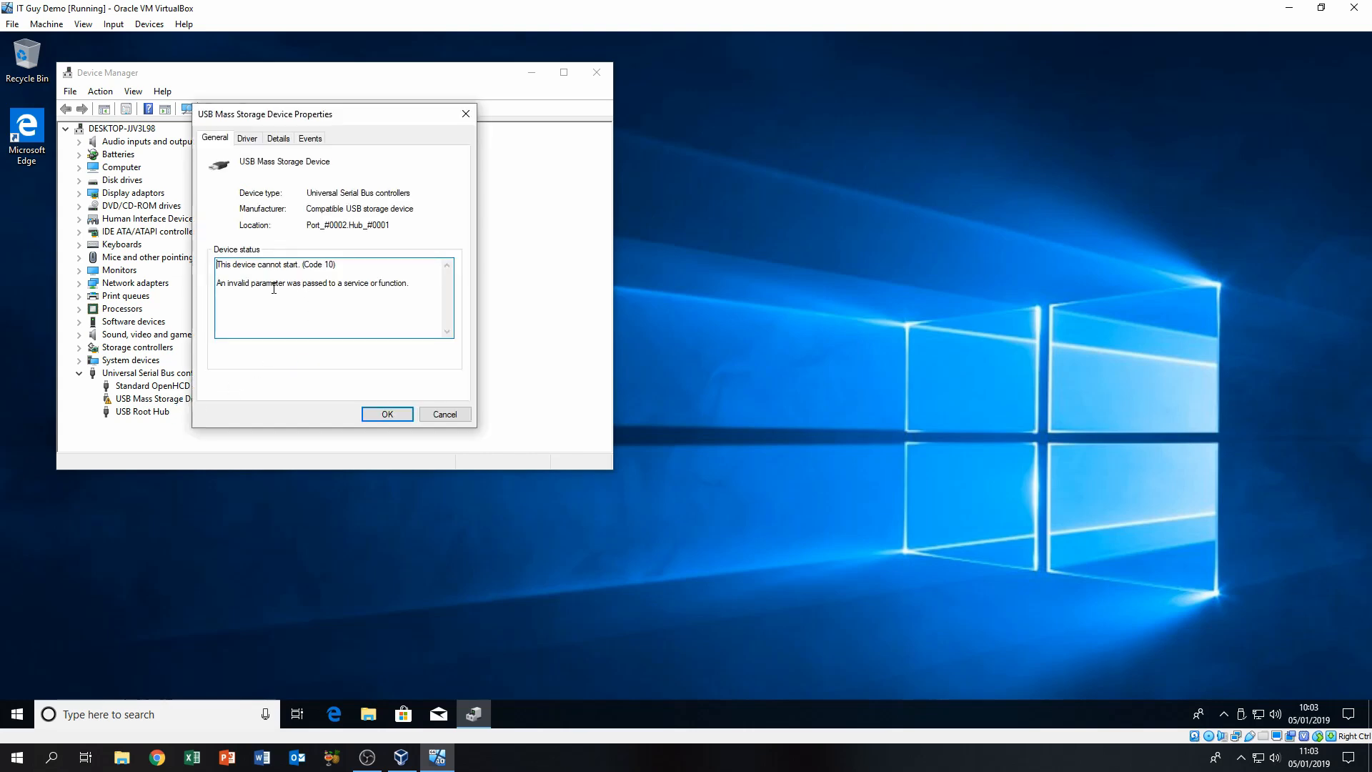
pyautogui.doubleClick(310, 283)
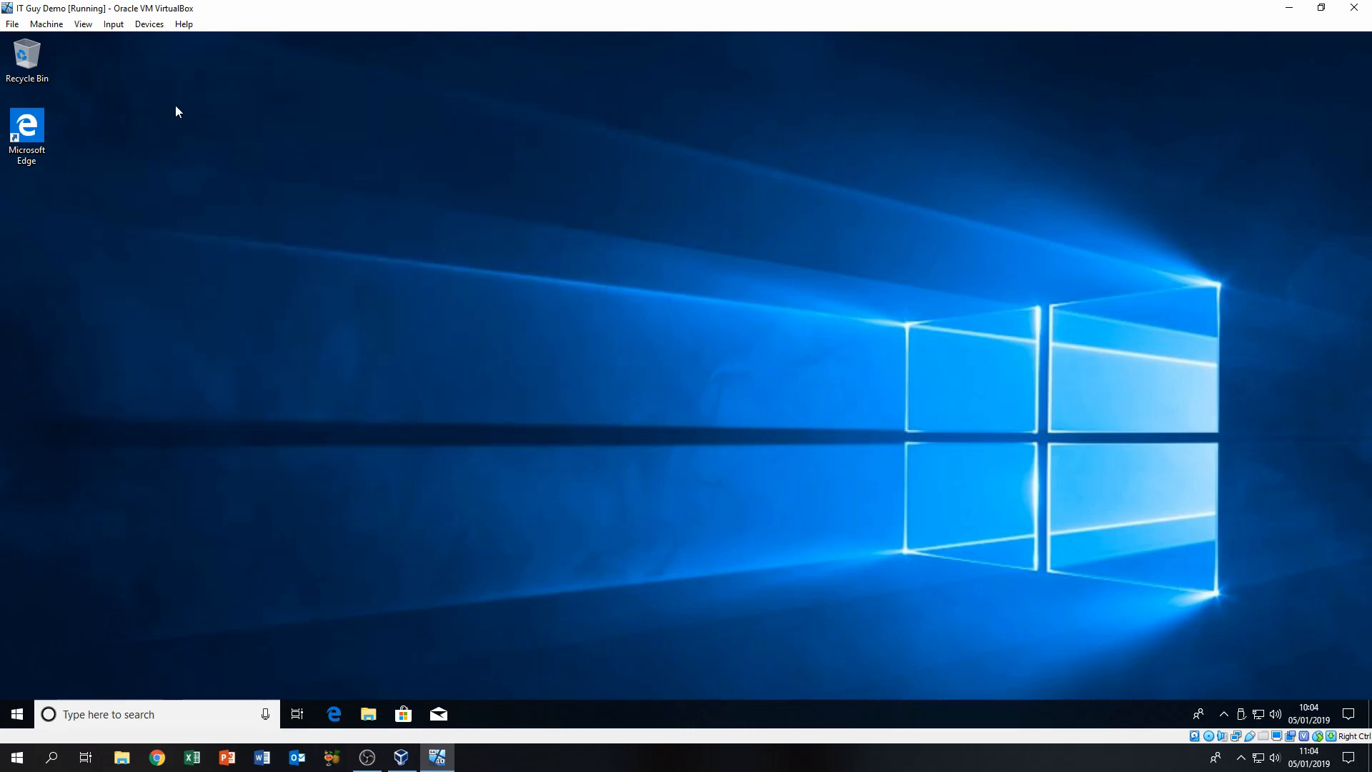
pyautogui.moveTo(148, 40)
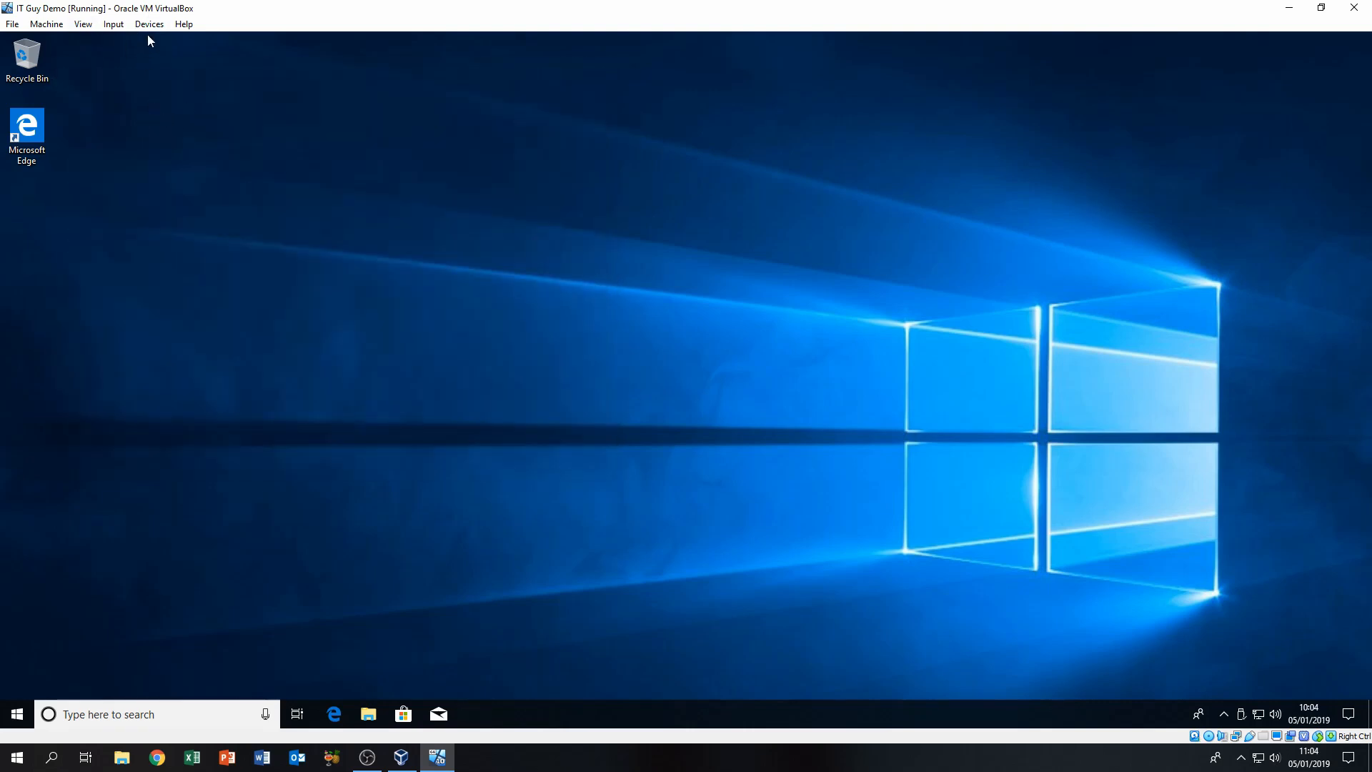
pyautogui.moveTo(83, 76)
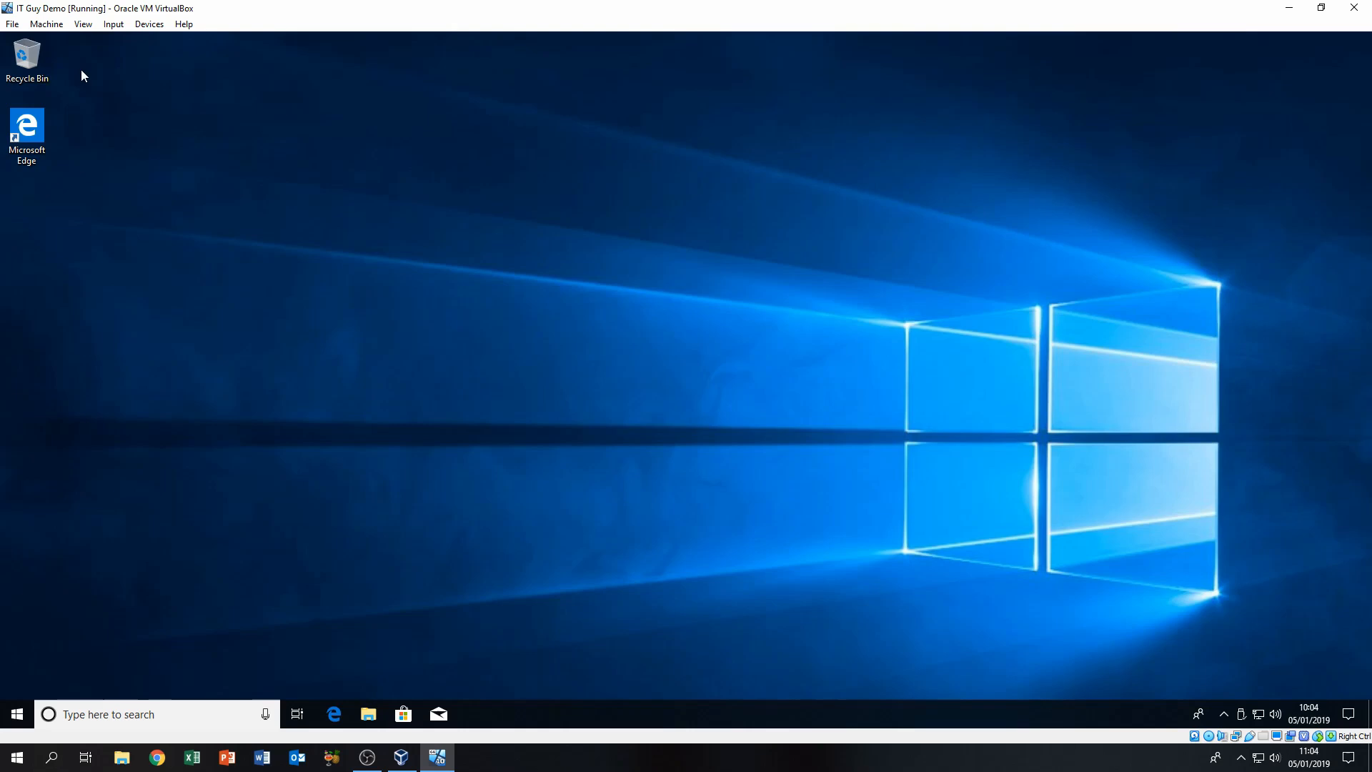
pyautogui.moveTo(153, 67)
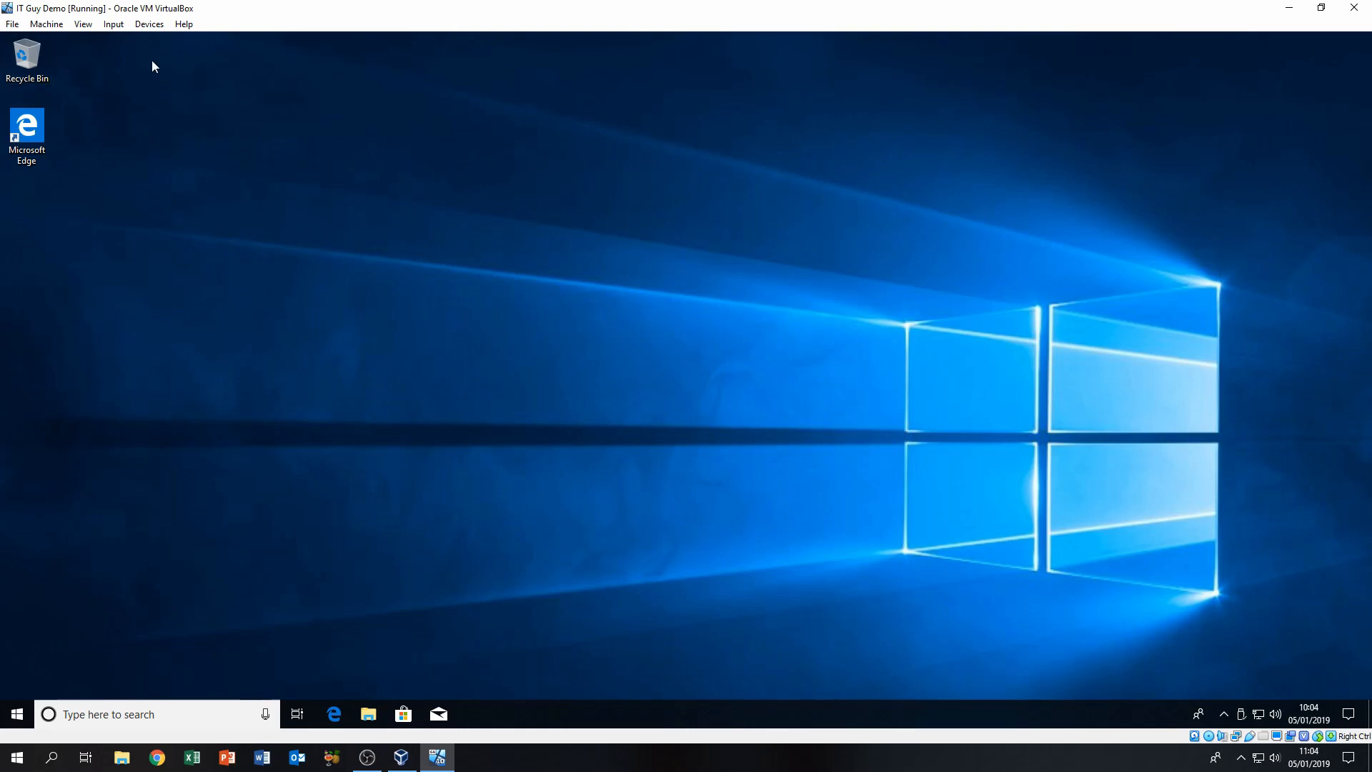
pyautogui.moveTo(349, 161)
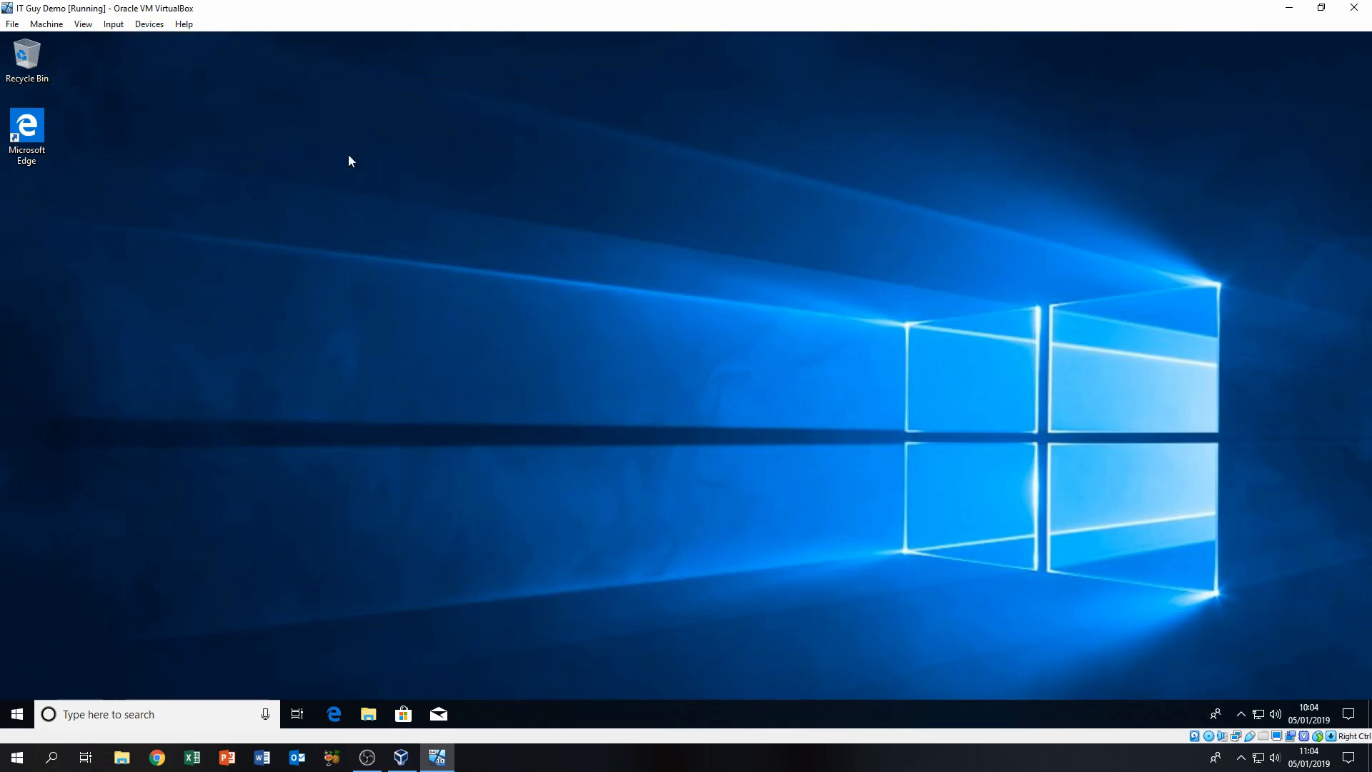
pyautogui.moveTo(439, 52)
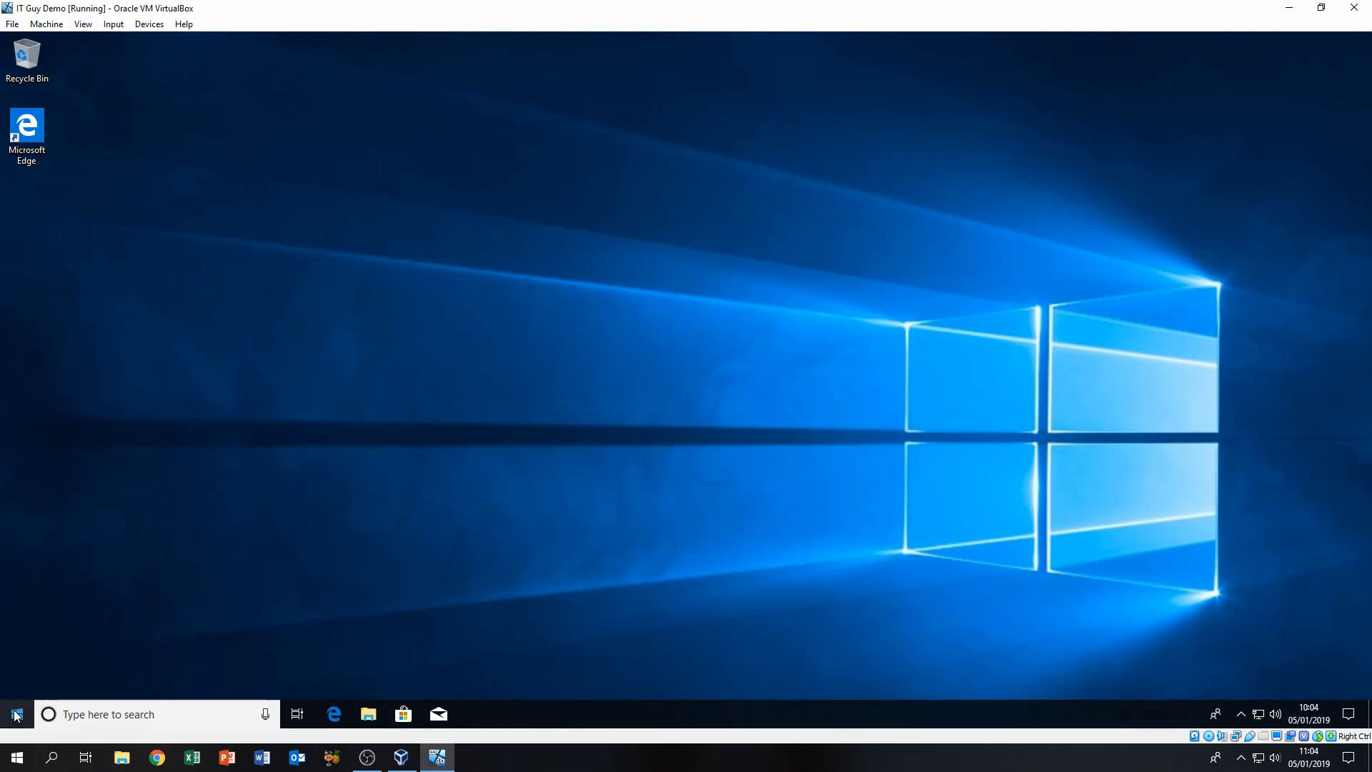
# - Shut down the guest Windows 10 from Start > Power so IT Guy Demo powers off
pyautogui.click(14, 714)
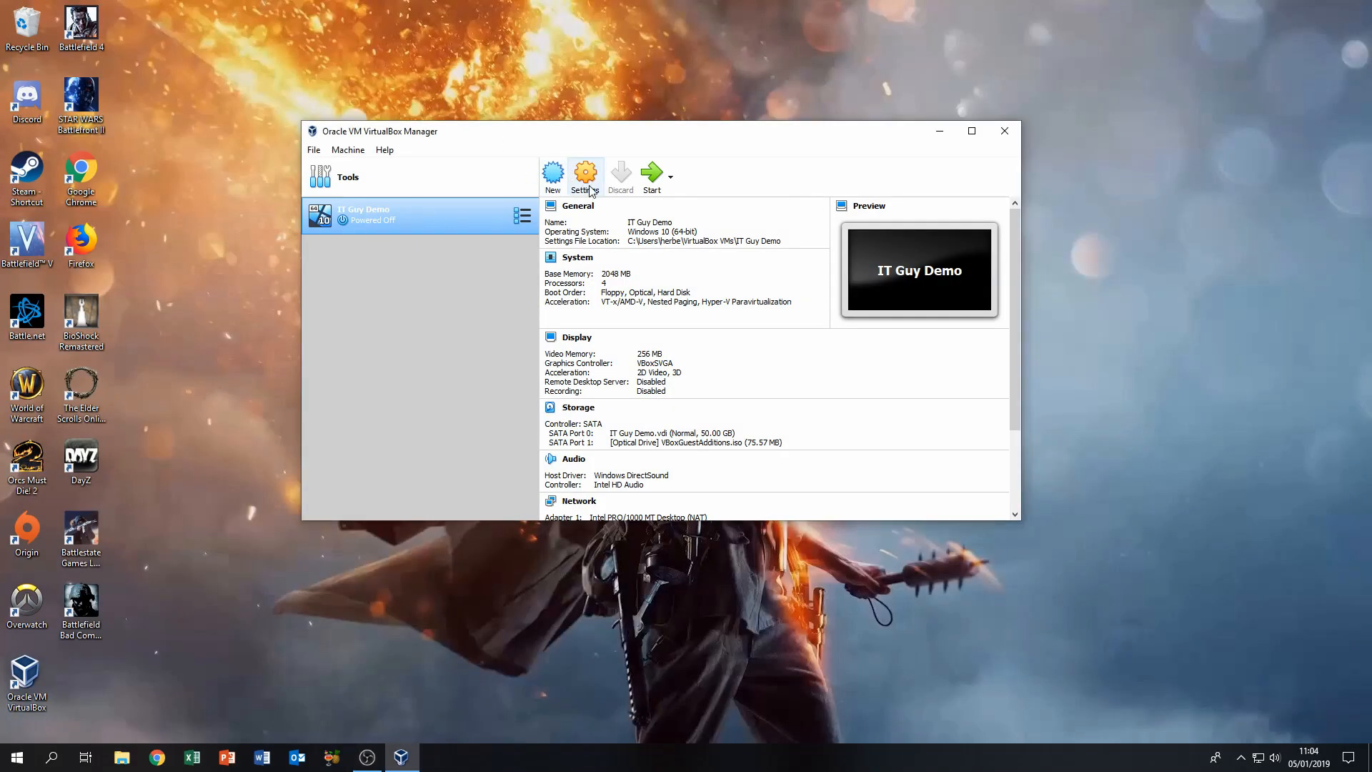
# - In IT Guy Demo's USB settings choose the USB 3.0 (xHCI) controller over USB 2.0 (EHCI)
pyautogui.click(584, 173)
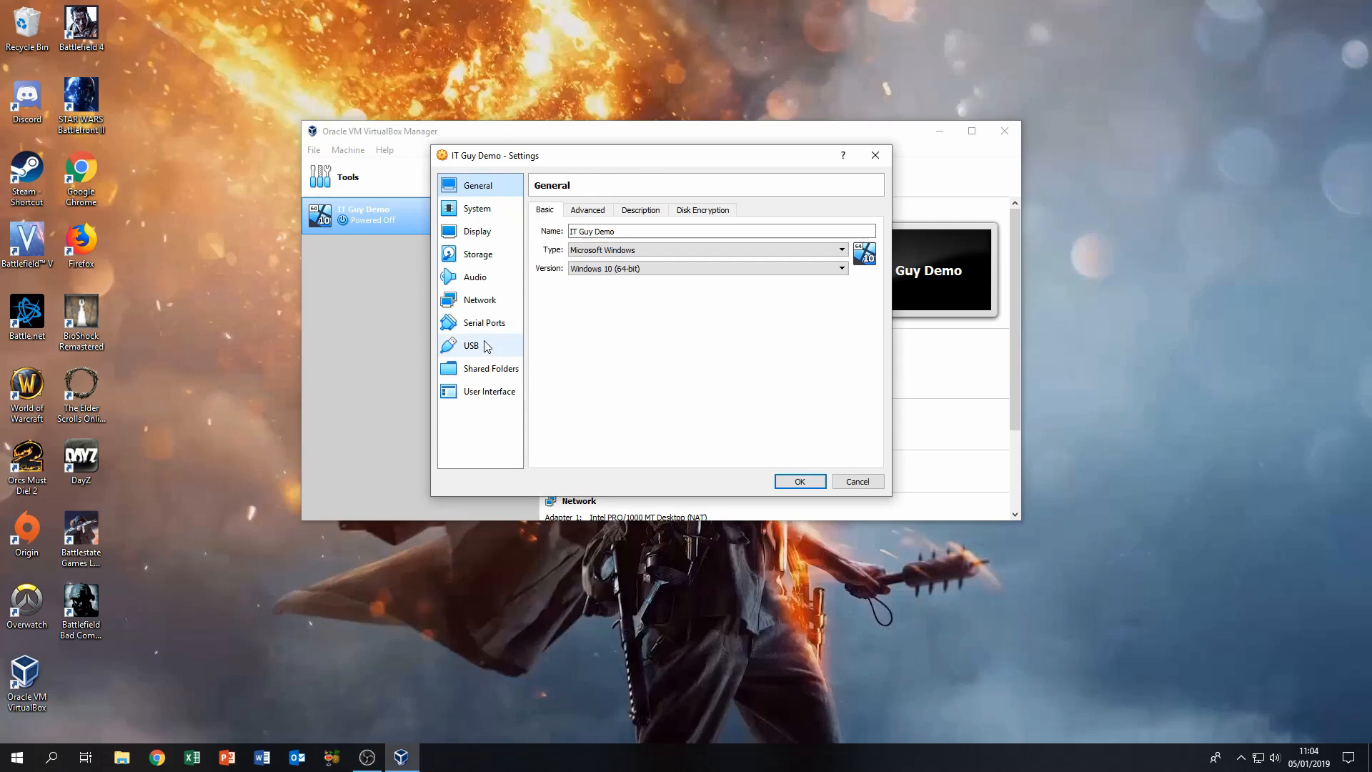
pyautogui.click(470, 345)
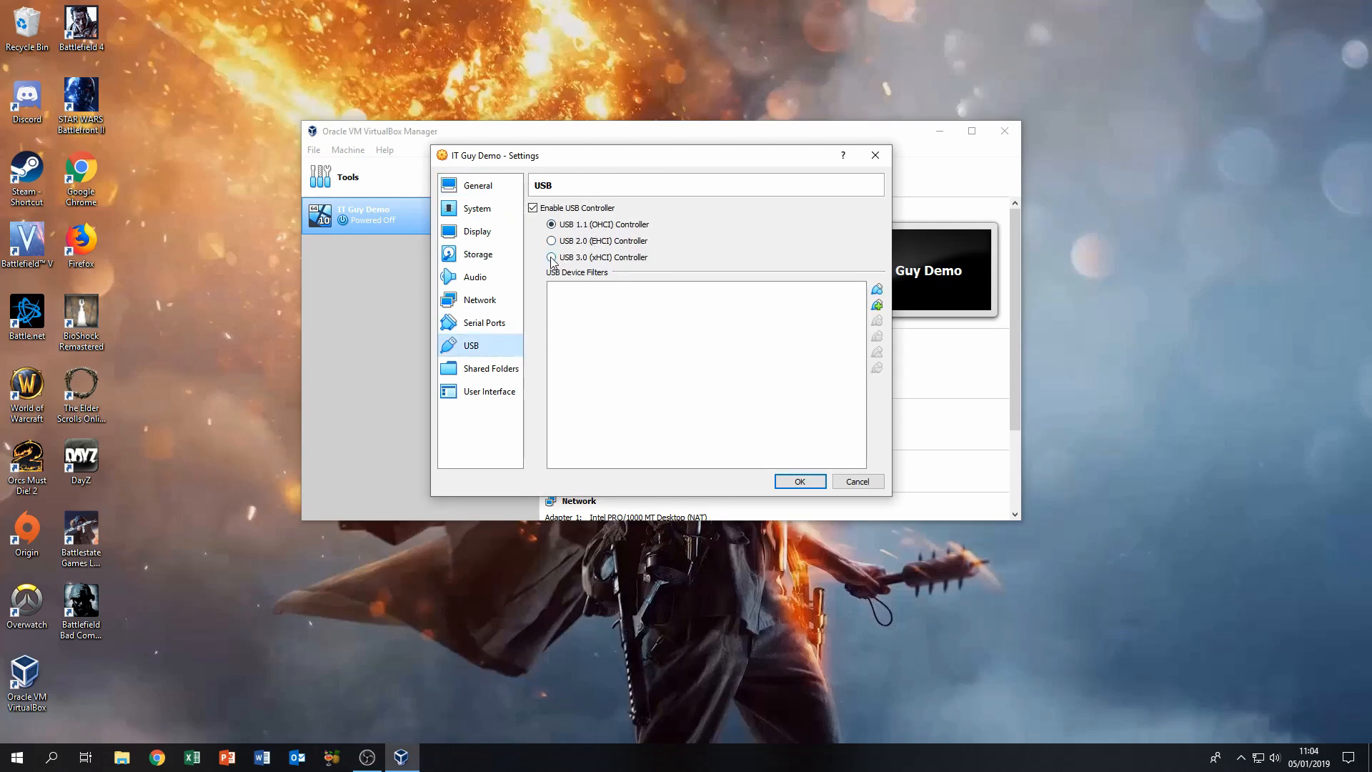
pyautogui.click(552, 256)
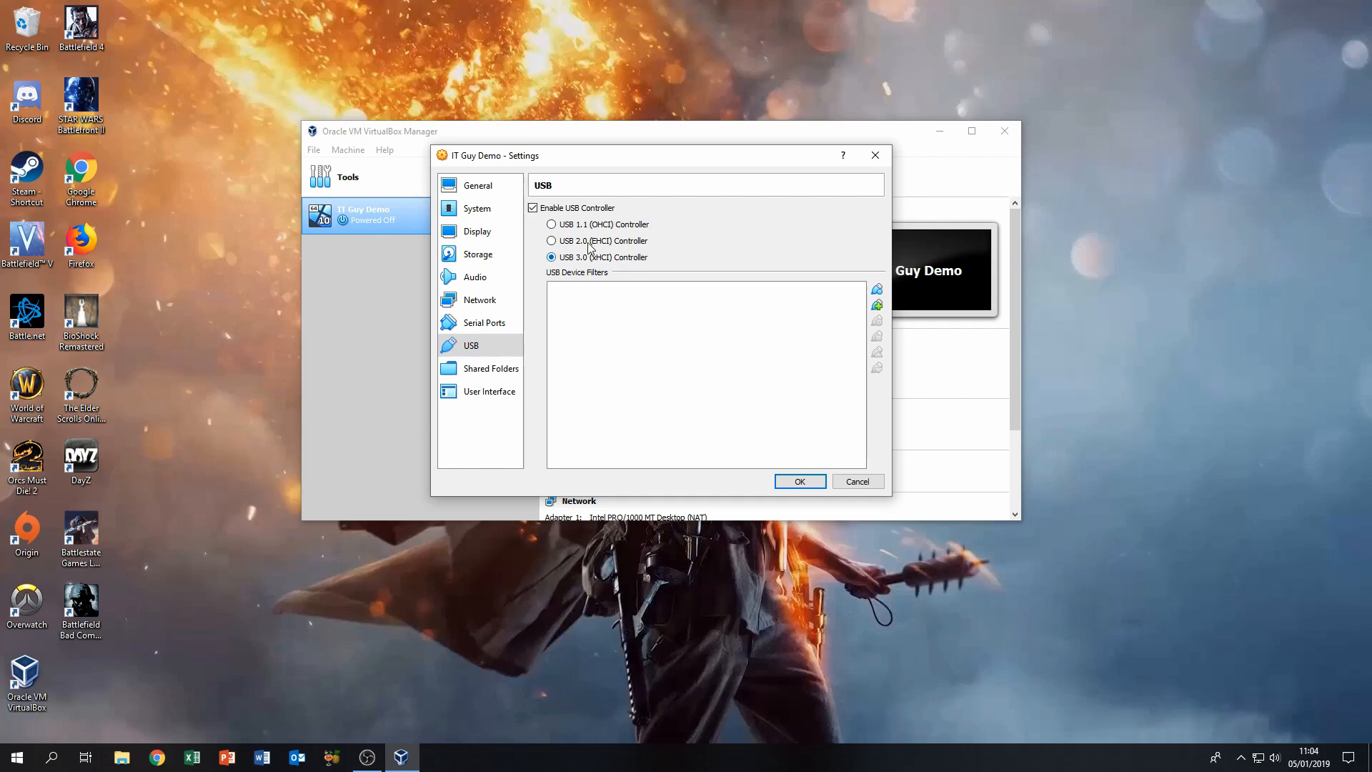
pyautogui.click(551, 240)
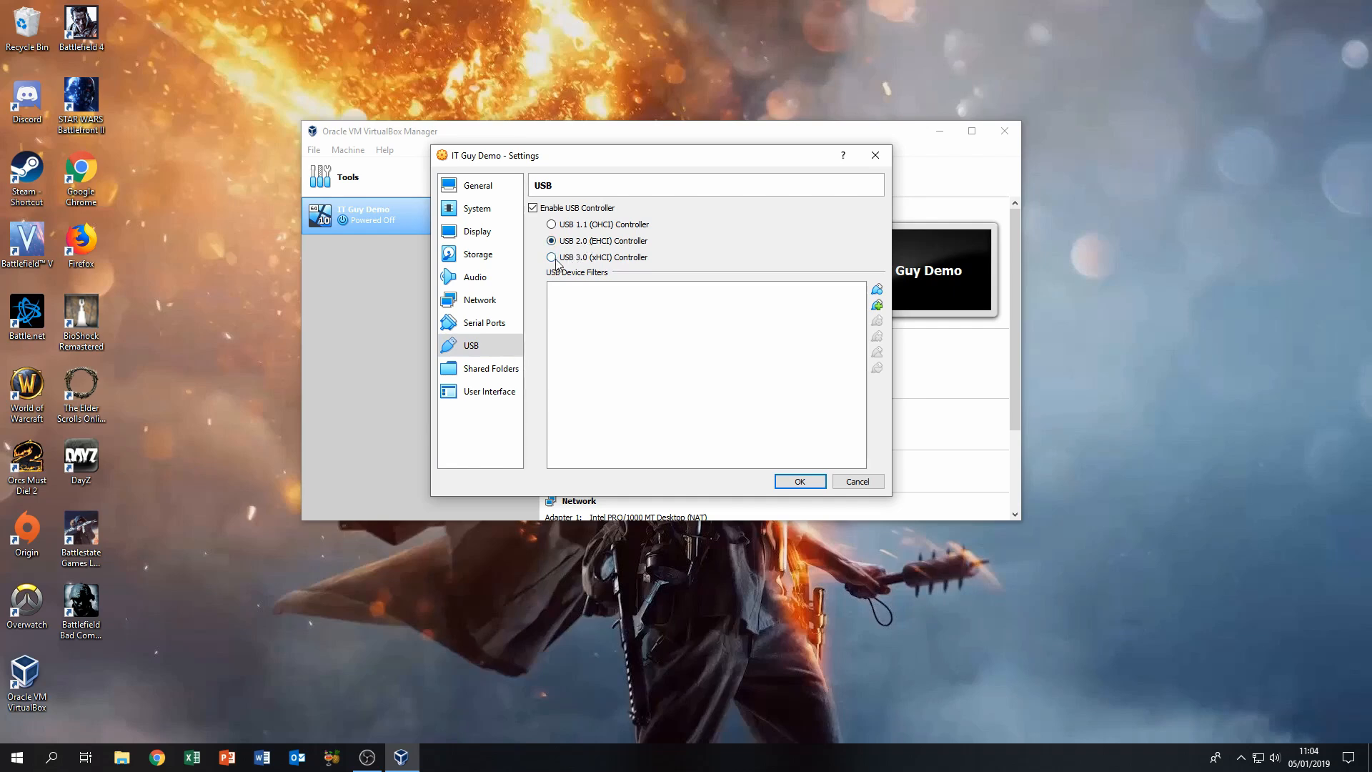
pyautogui.click(551, 256)
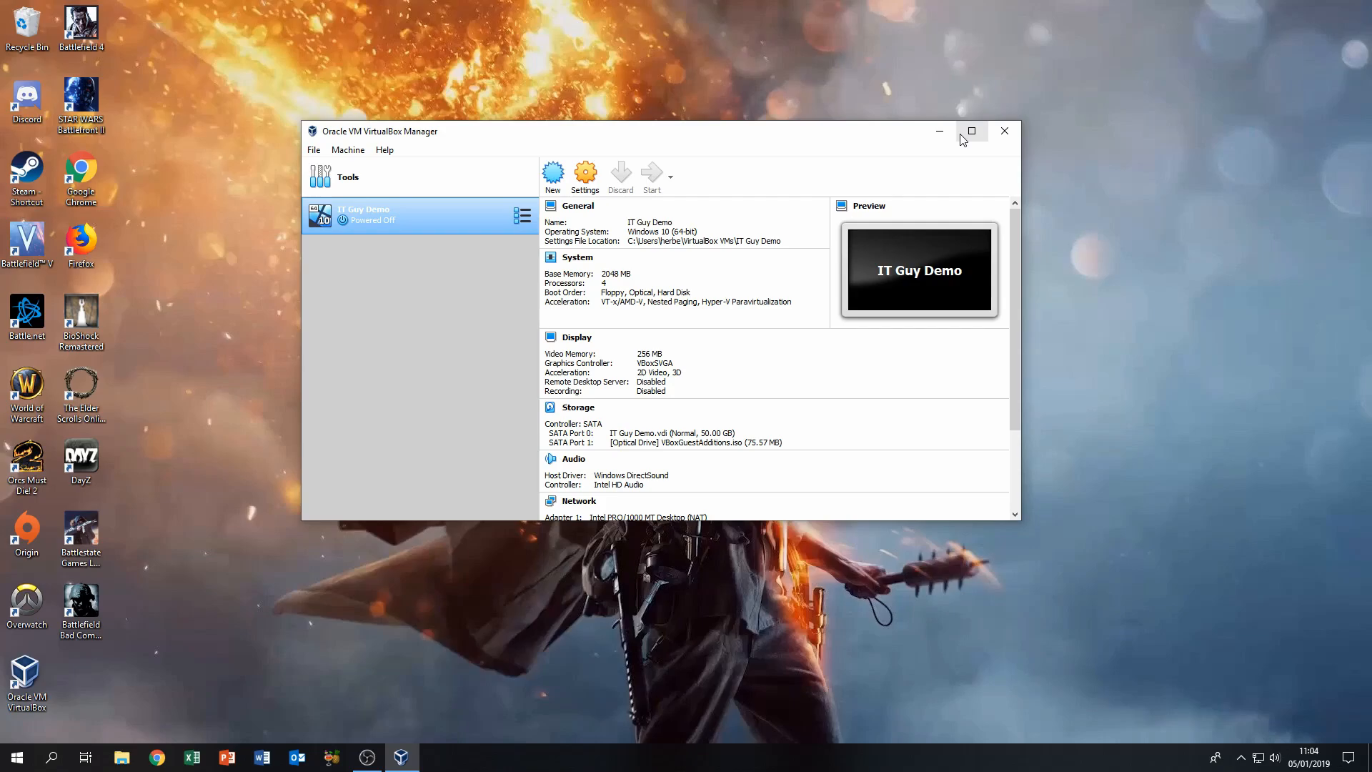
# - Start IT Guy Demo from VirtualBox Manager and let Windows 10 boot to the desktop
pyautogui.click(652, 177)
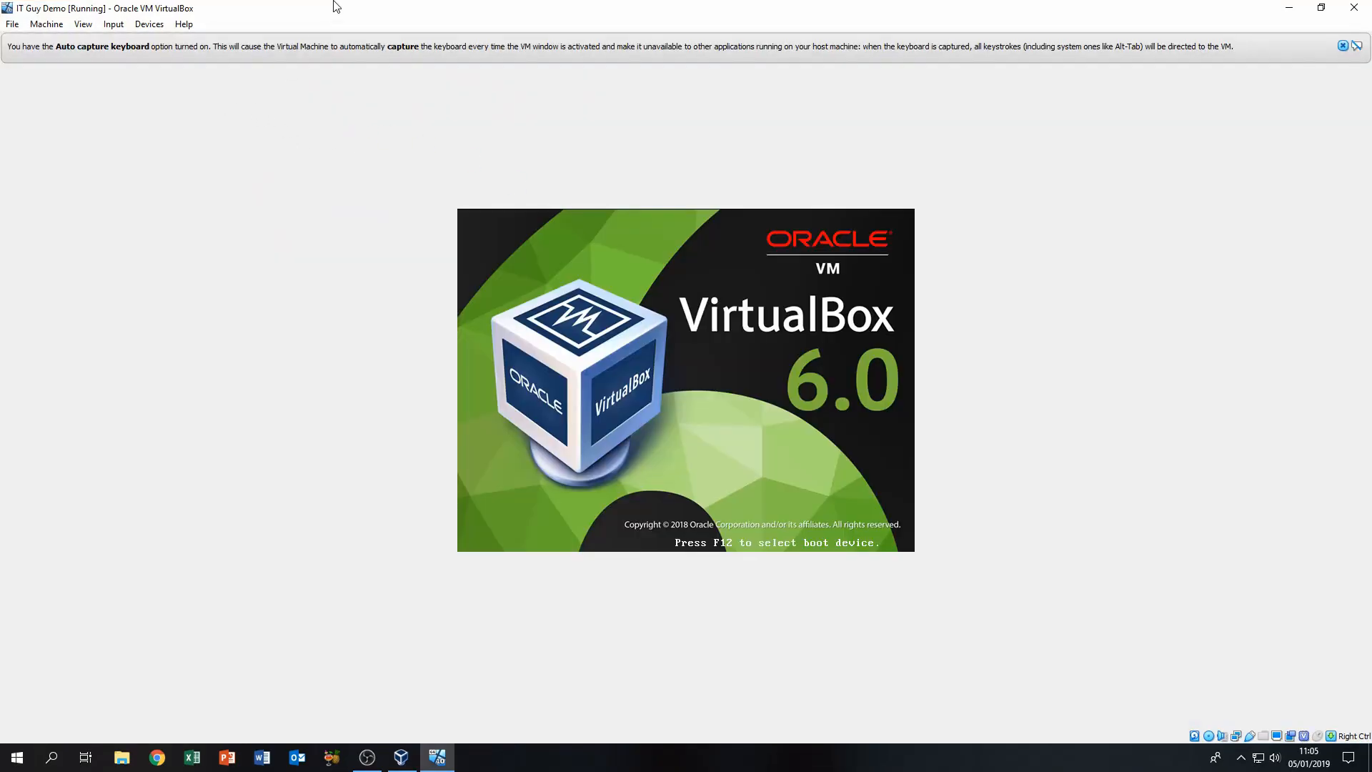
pyautogui.click(149, 25)
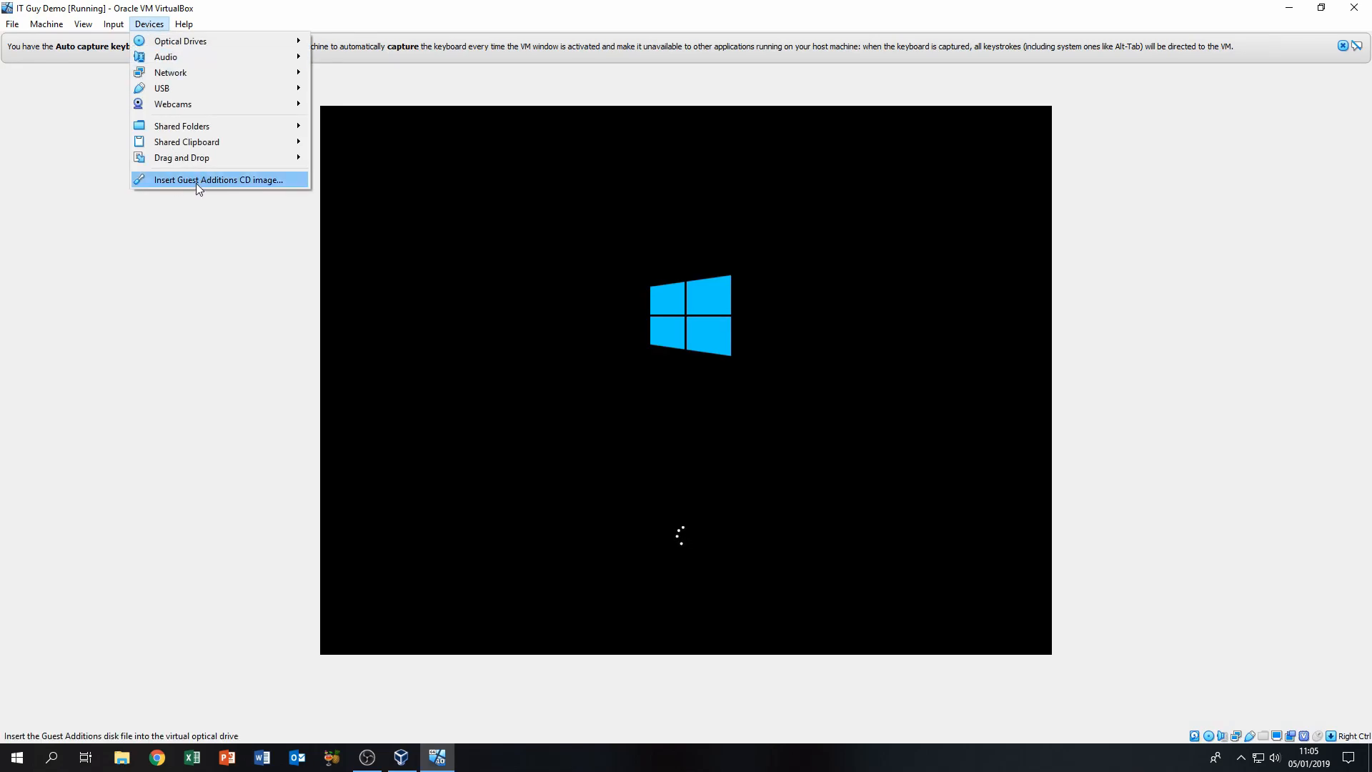
pyautogui.moveTo(152, 25)
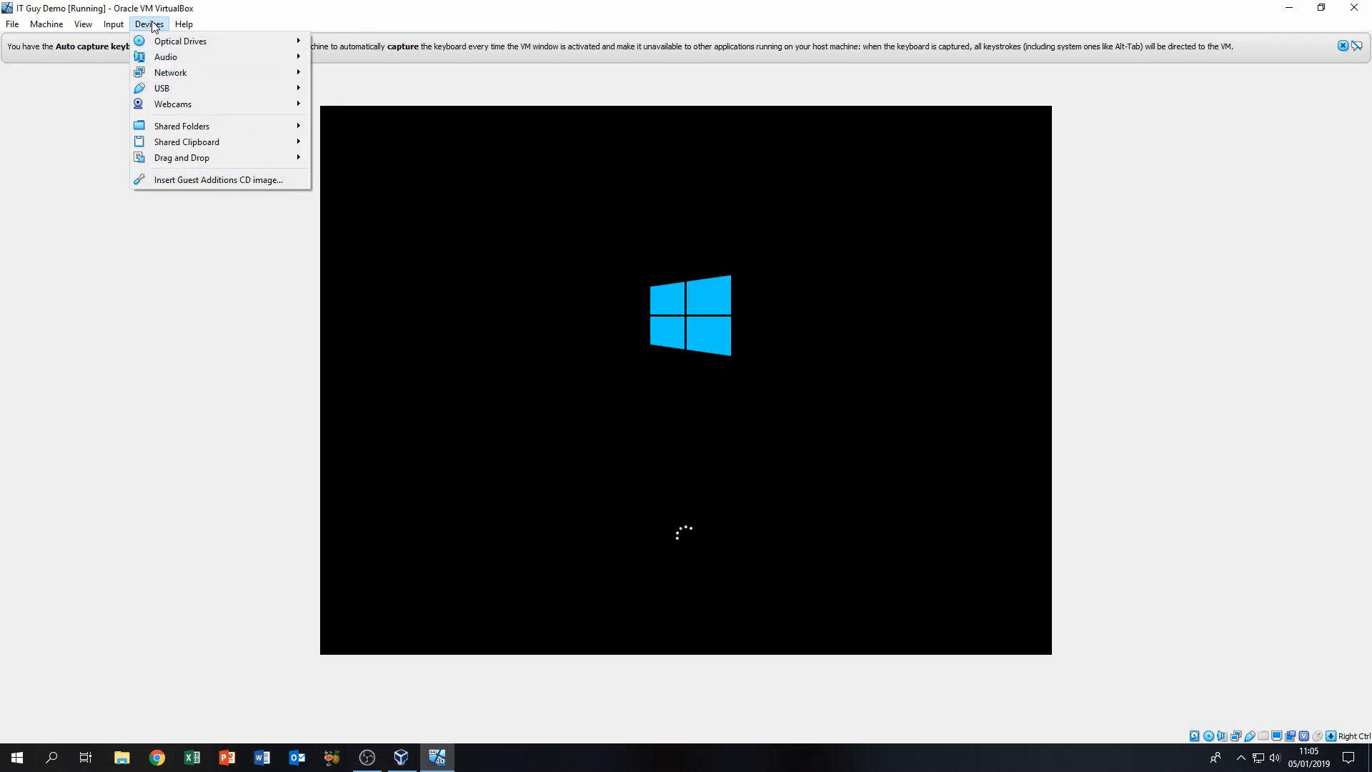
pyautogui.click(149, 24)
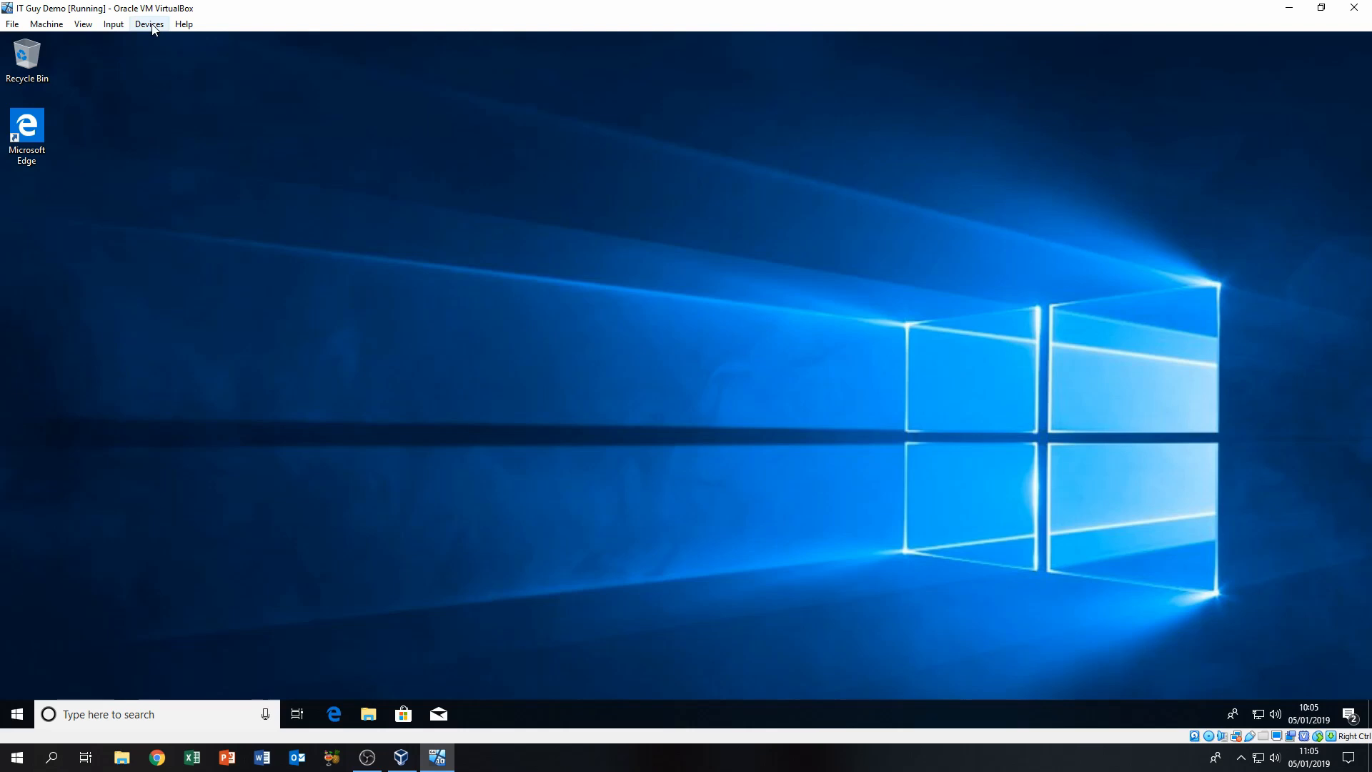
# - Attach the Kingston DataTraveler 2.0 so Windows detects USB Drive (E:), dismissing the notification
pyautogui.click(148, 25)
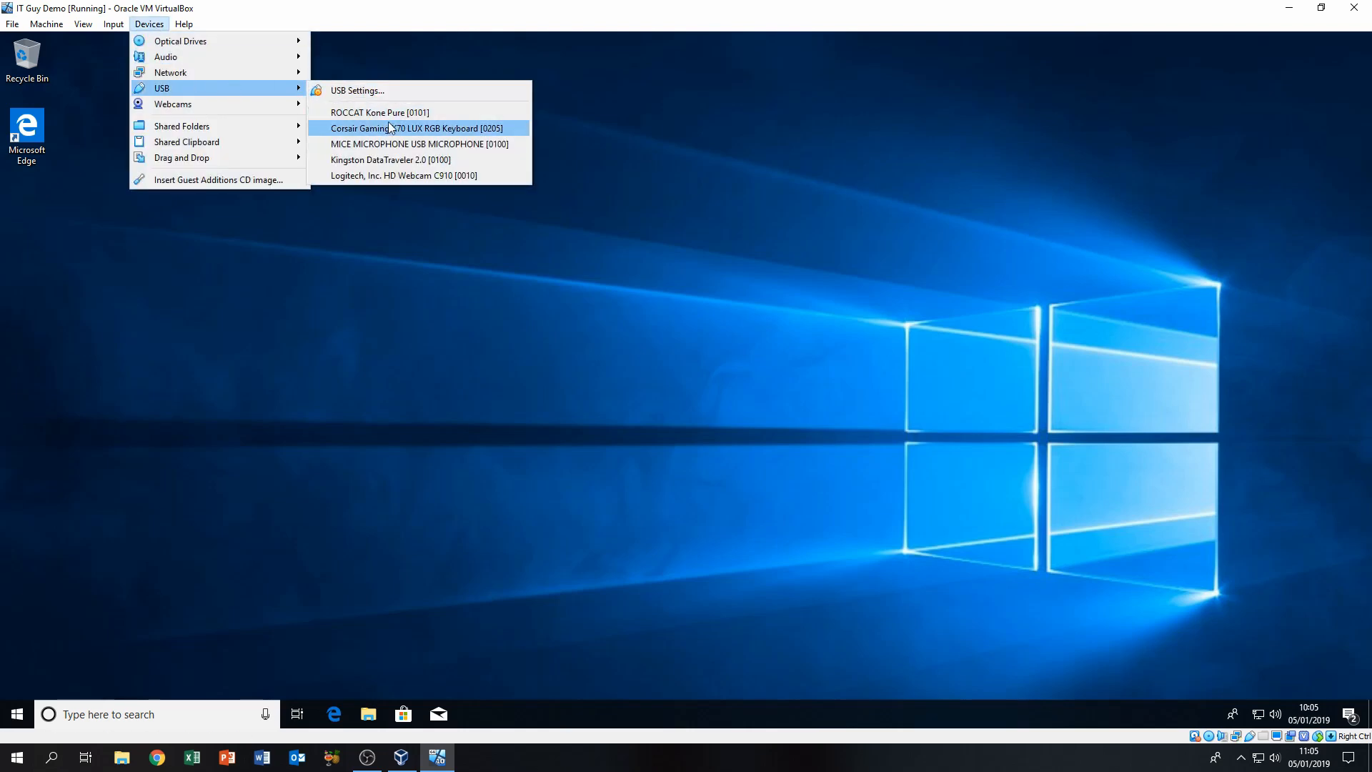
pyautogui.click(418, 127)
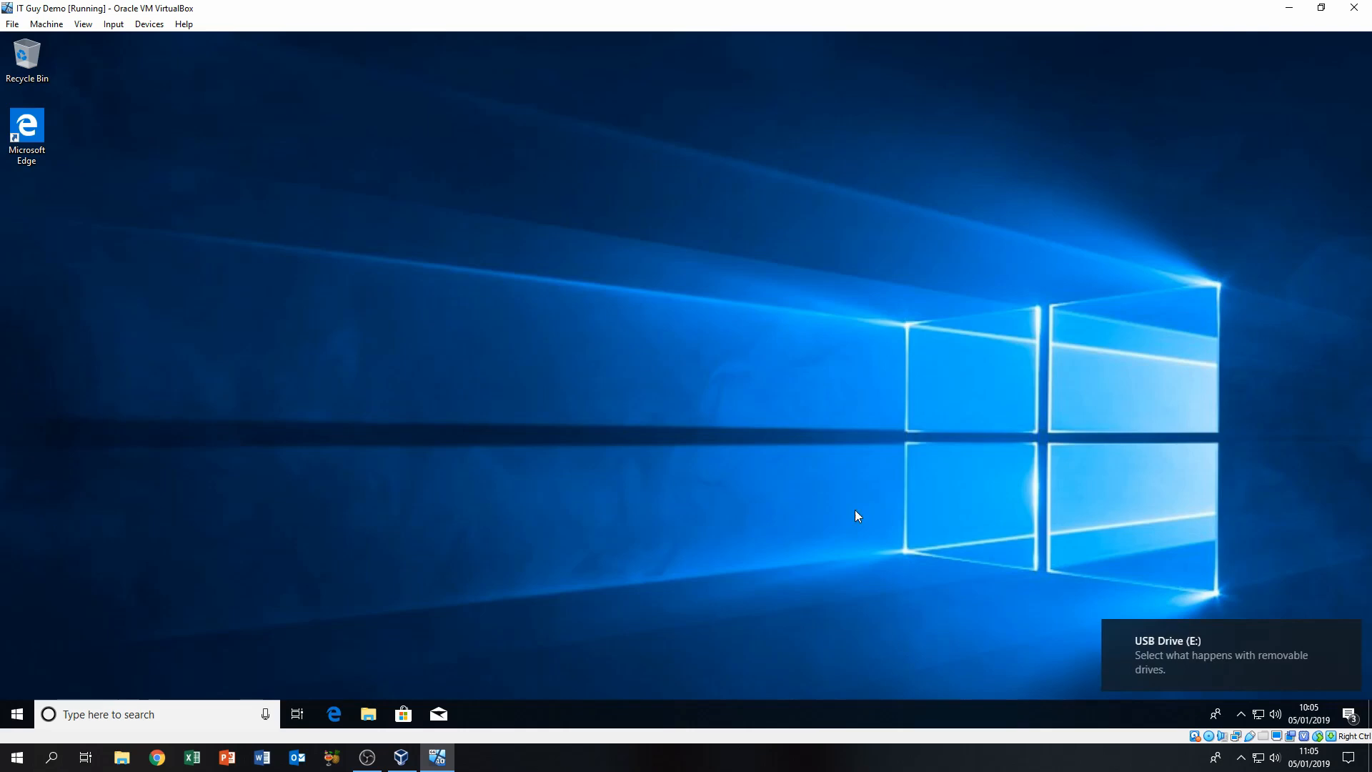
pyautogui.click(1216, 655)
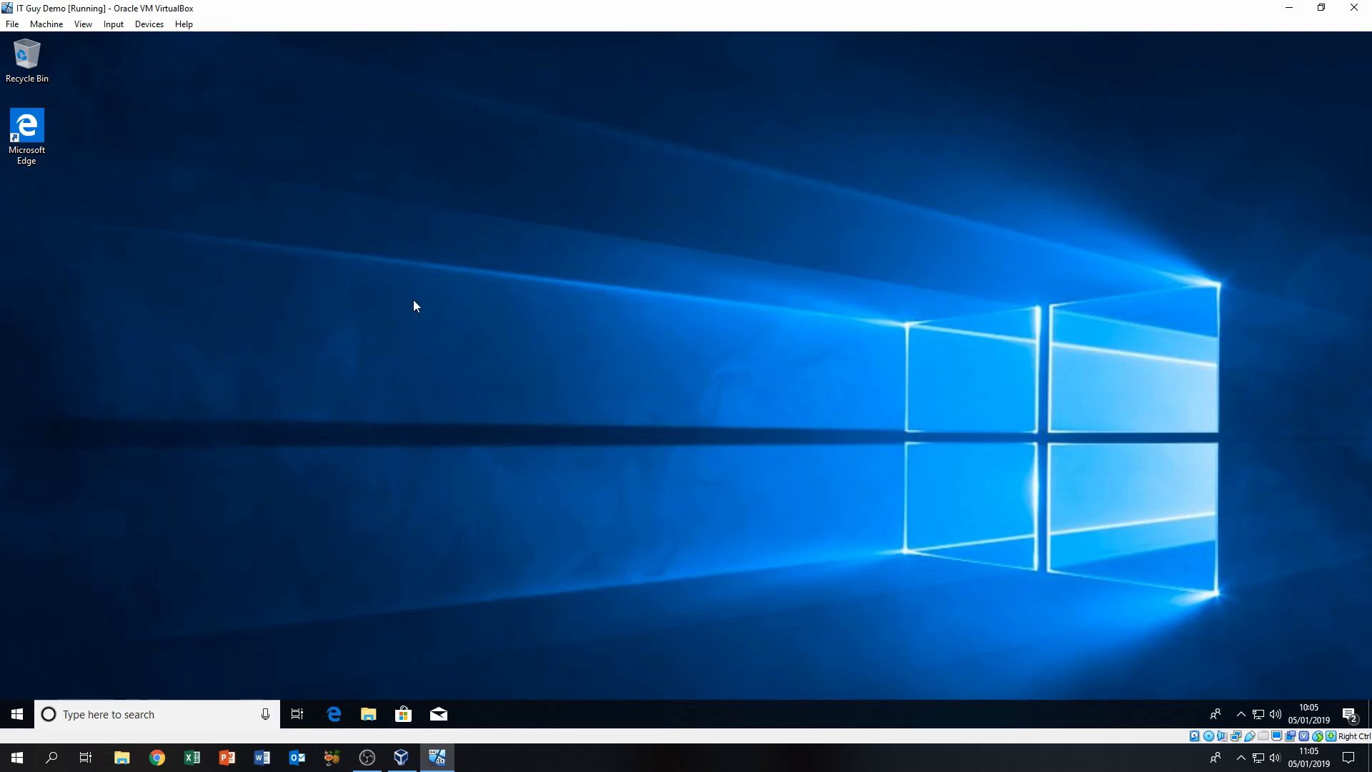
# - Browse This PC to USB Drive (E:), view its seven MOV videos, then close Explorer
pyautogui.click(368, 715)
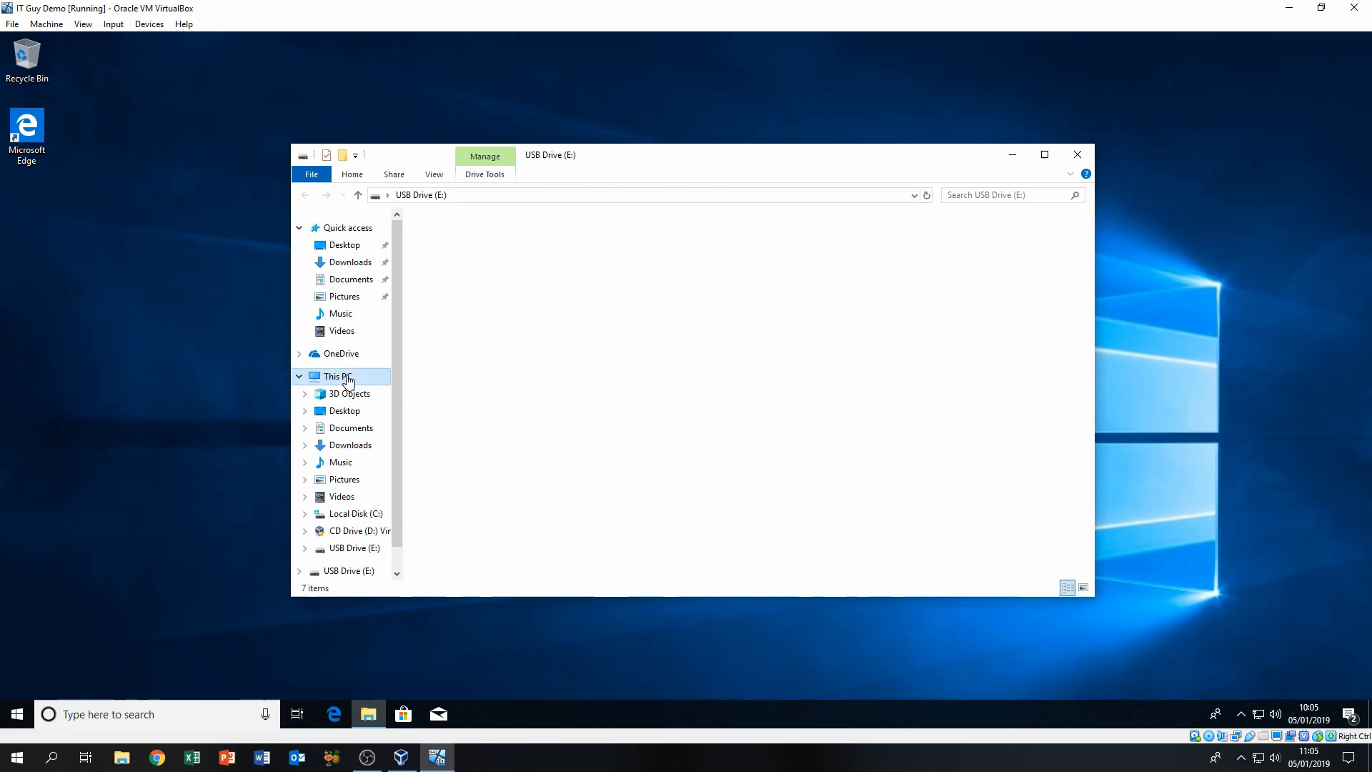
pyautogui.click(333, 376)
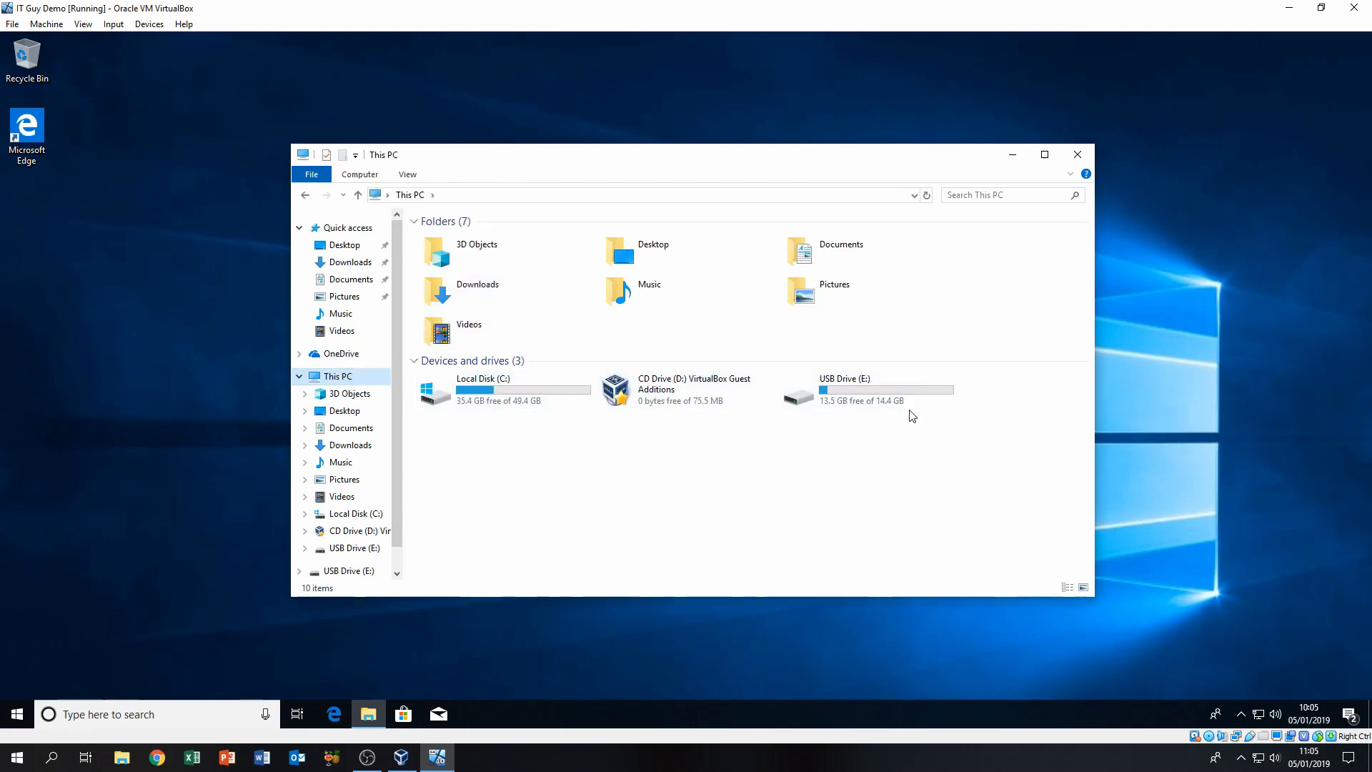
pyautogui.click(866, 388)
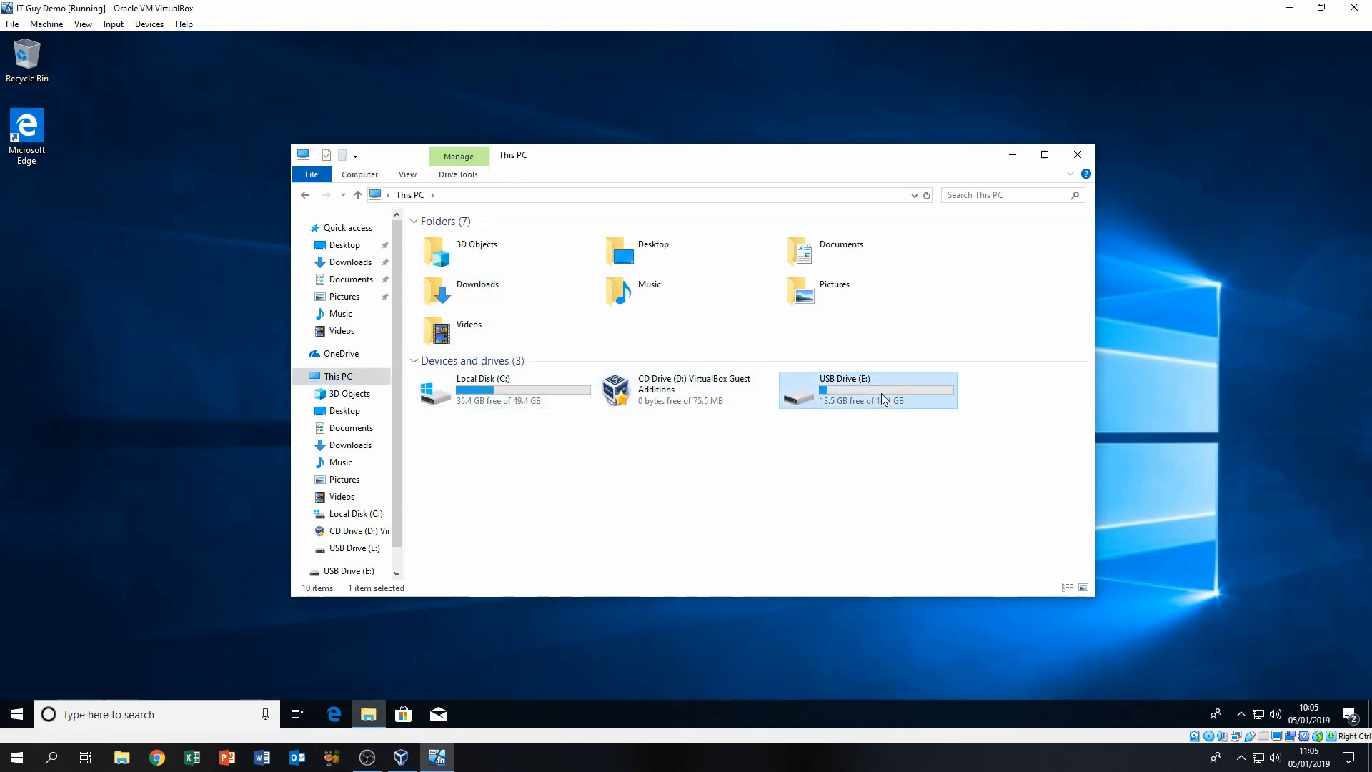
pyautogui.doubleClick(866, 388)
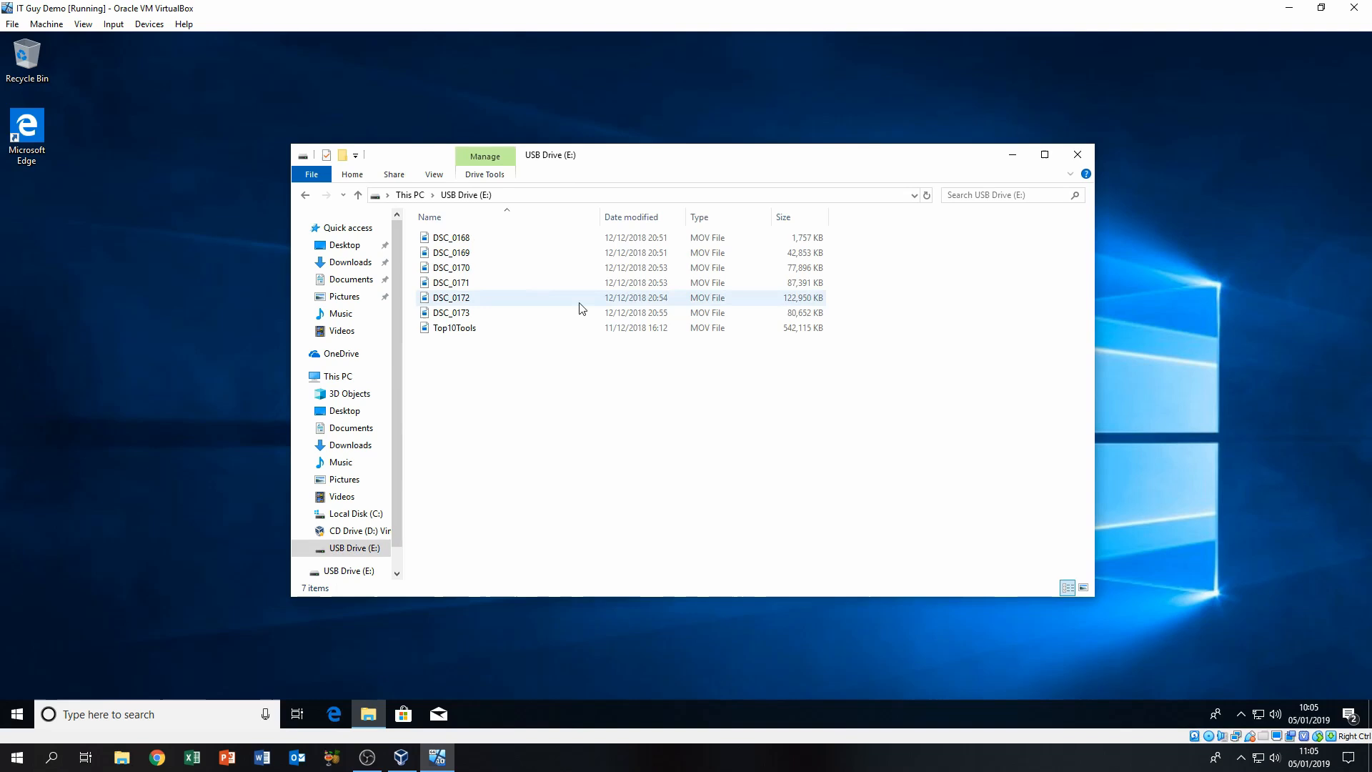
pyautogui.click(1076, 154)
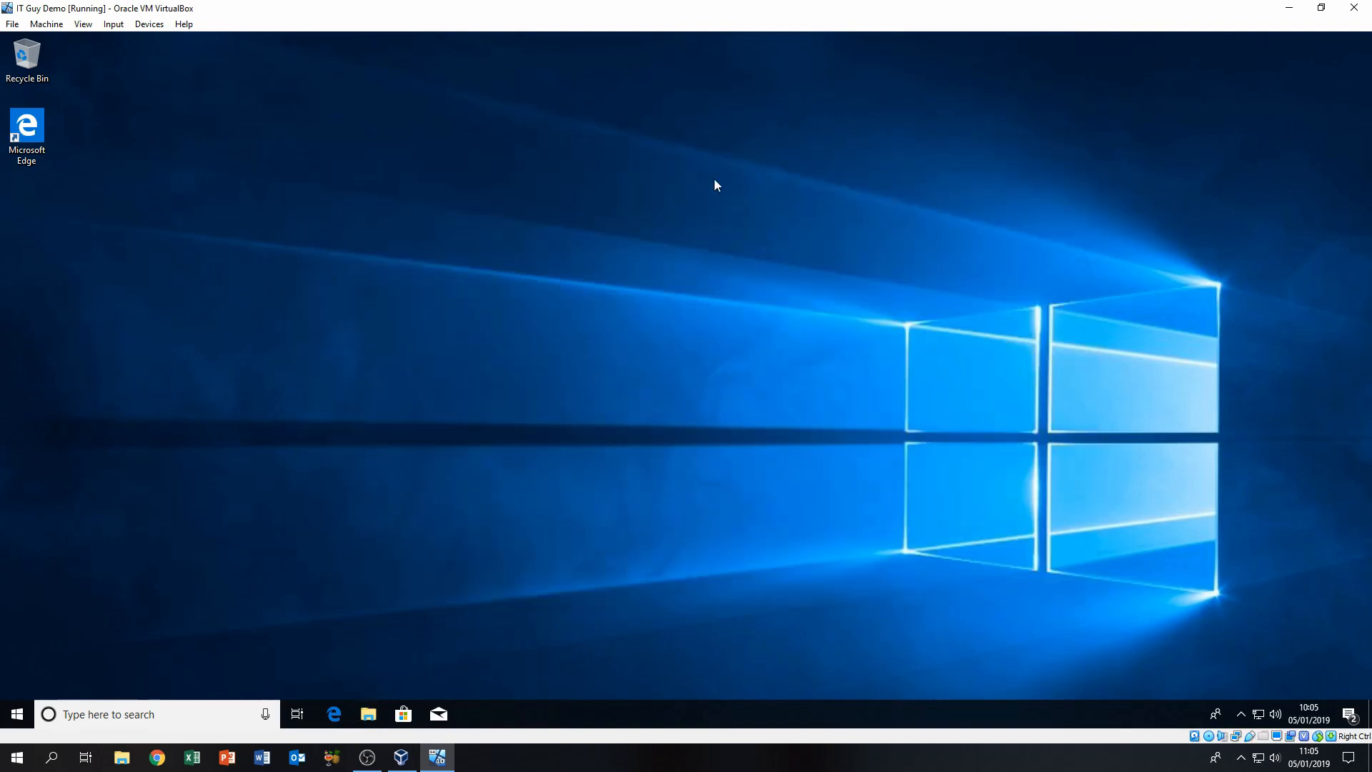
pyautogui.moveTo(626, 273)
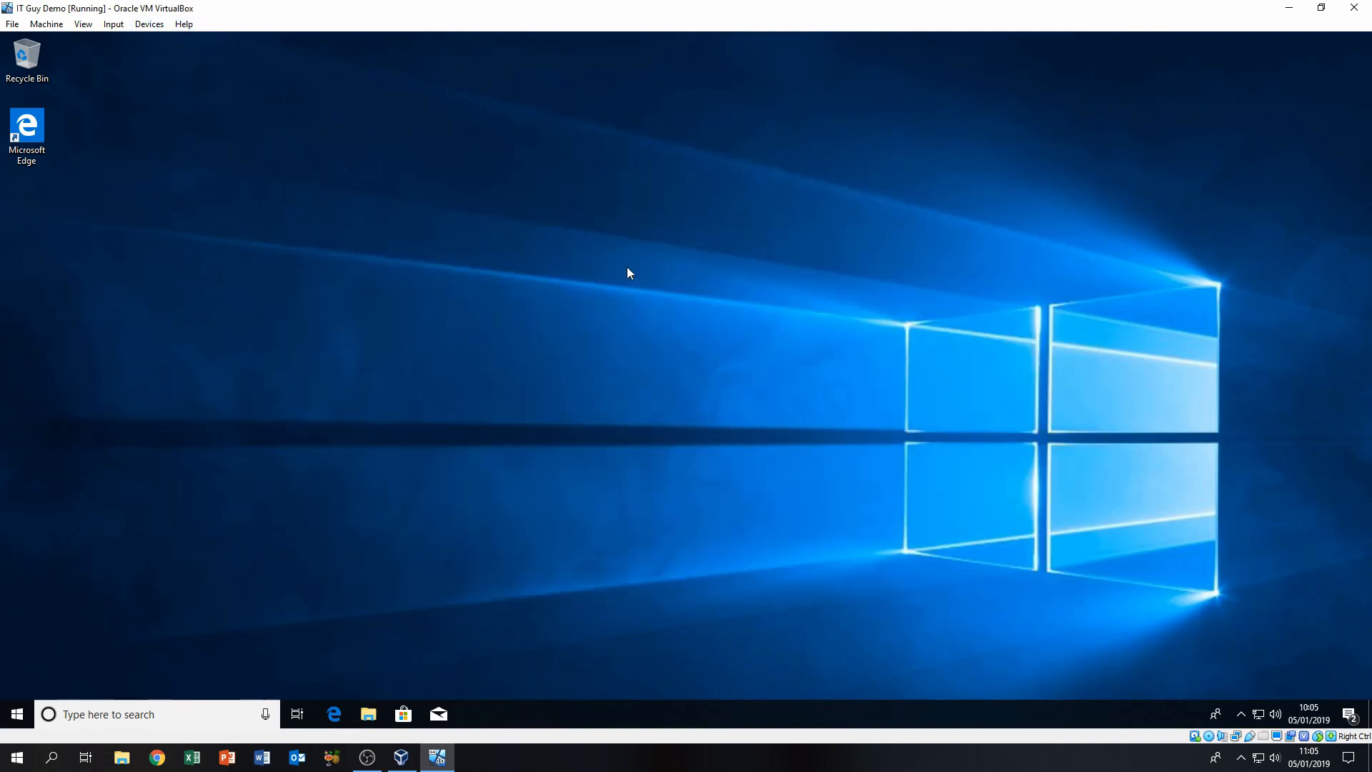
pyautogui.moveTo(414, 319)
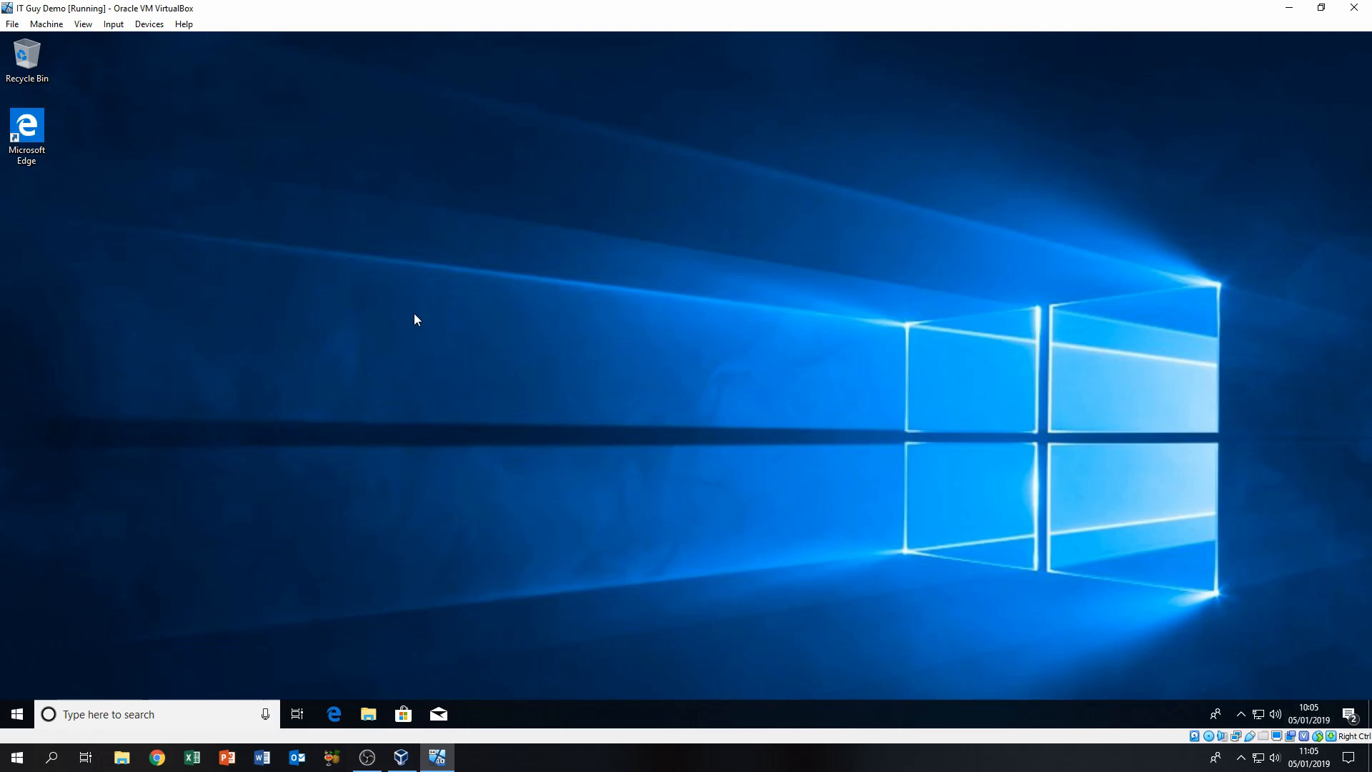
pyautogui.moveTo(206, 92)
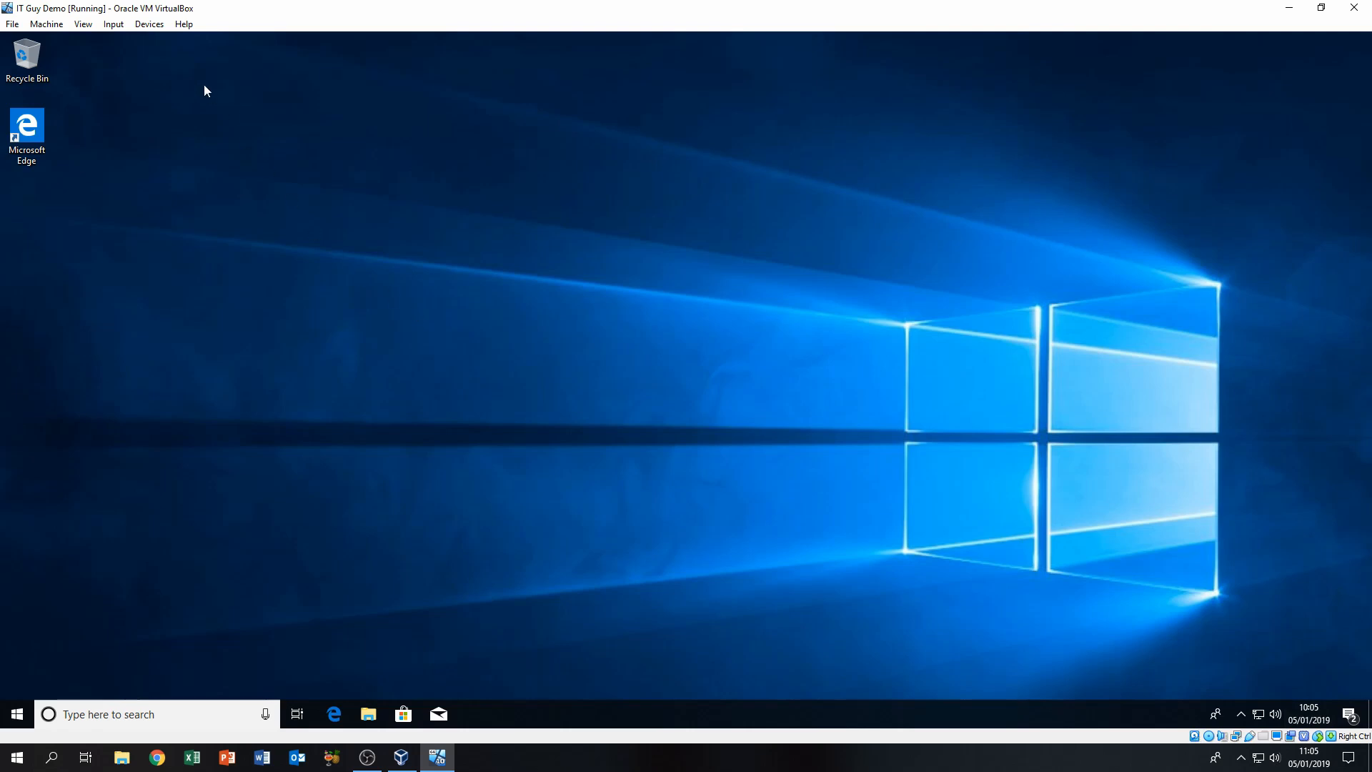